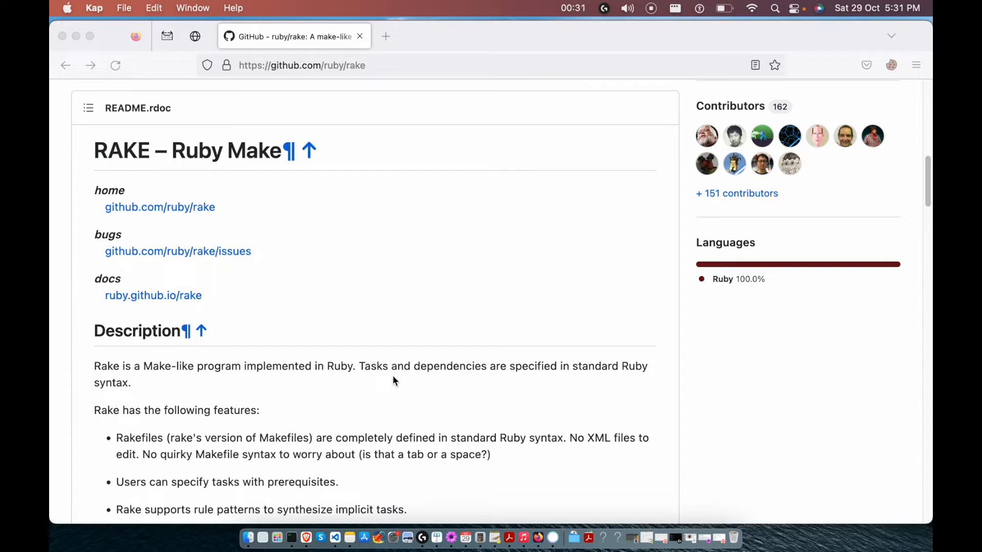
Step: Scroll the ruby/rake README past Description to the installation command and simple Rakefile example
{"action": "scroll", "scroll_direction": "down", "scroll_amount": 3}
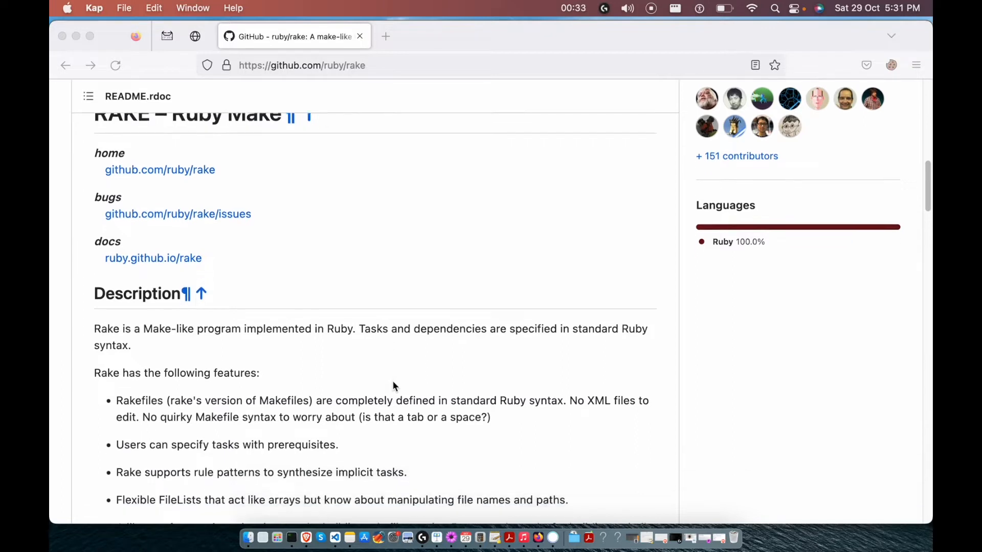
{"action": "scroll", "scroll_direction": "down", "scroll_amount": 3}
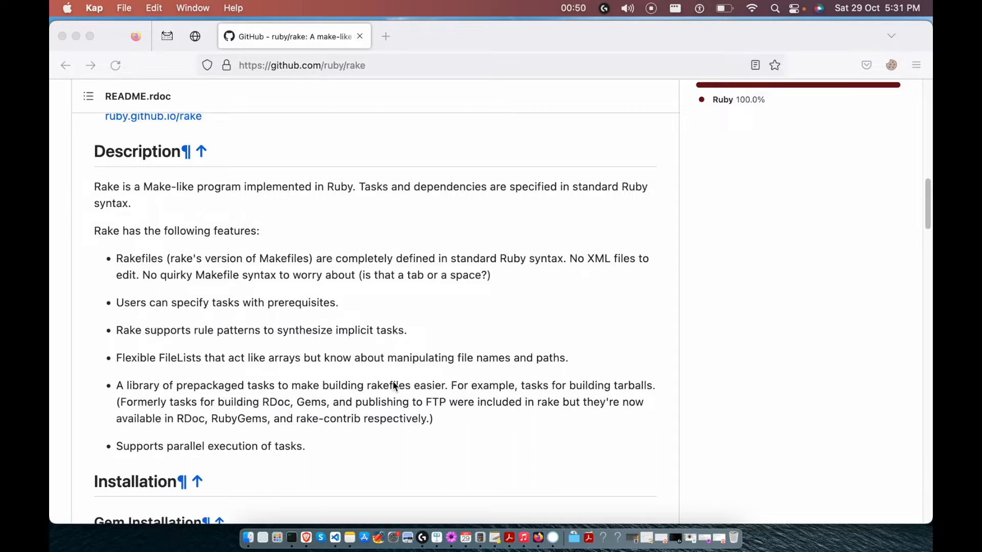
{"action": "scroll", "scroll_direction": "down", "scroll_amount": 3}
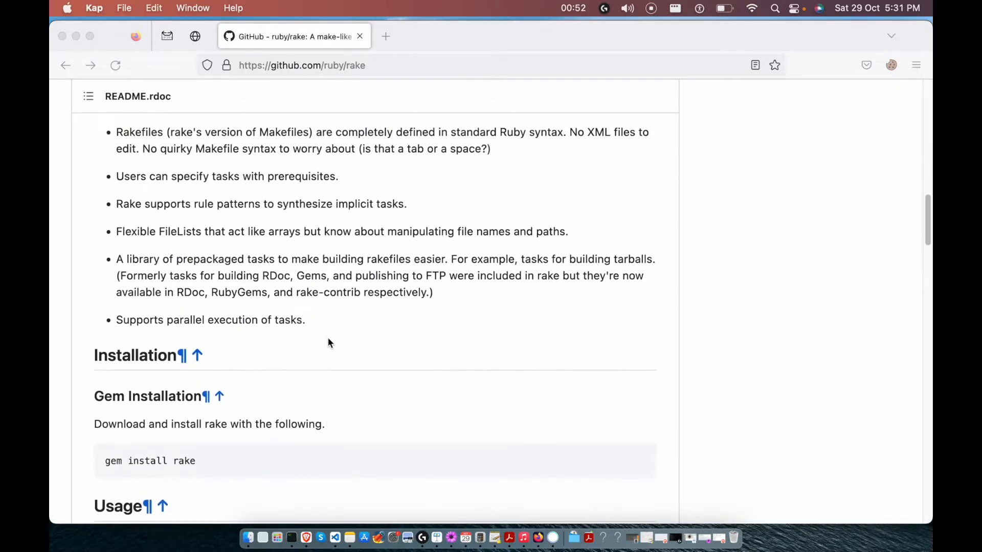
{"action": "scroll", "scroll_direction": "up", "scroll_amount": 3}
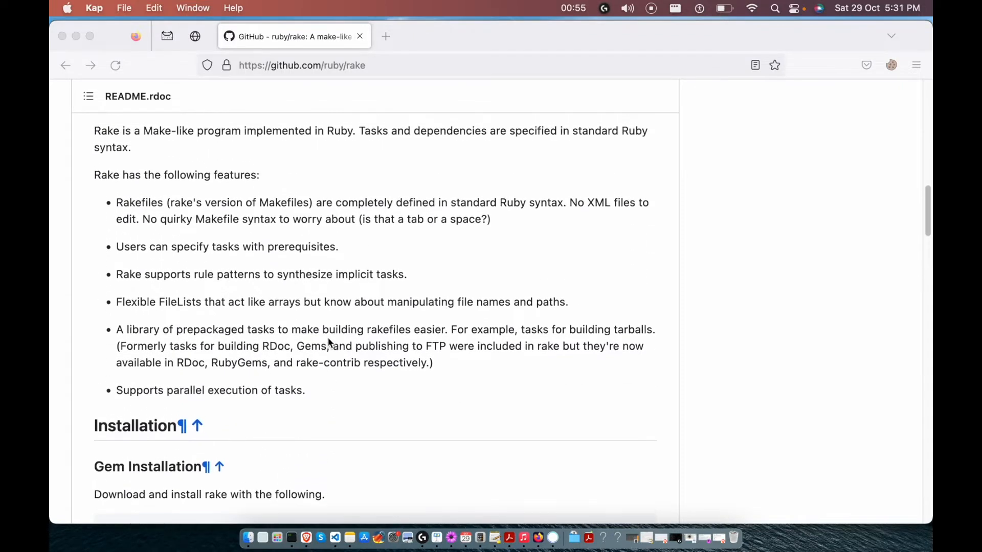
{"action": "scroll", "scroll_direction": "down", "scroll_amount": 3}
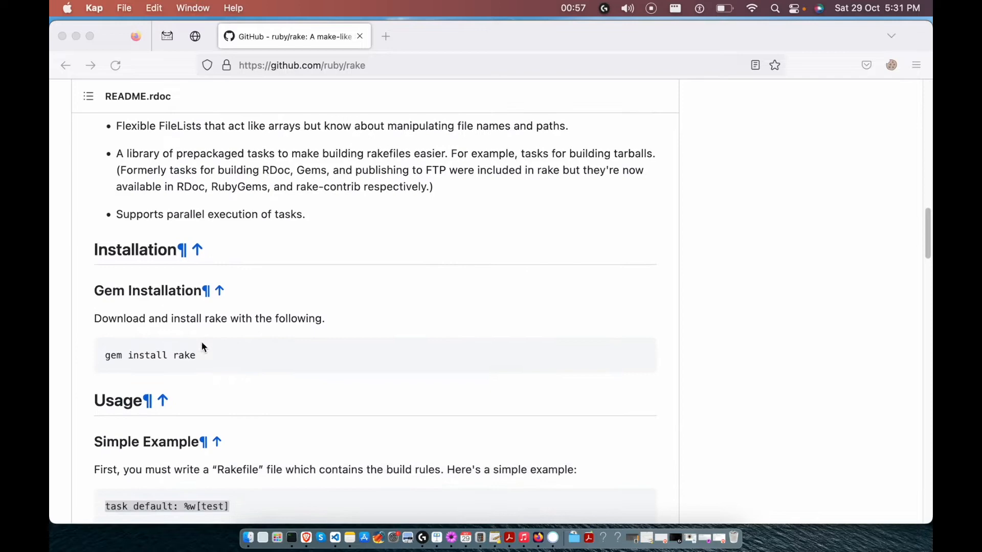
{"action": "scroll", "scroll_direction": "down", "scroll_amount": 3}
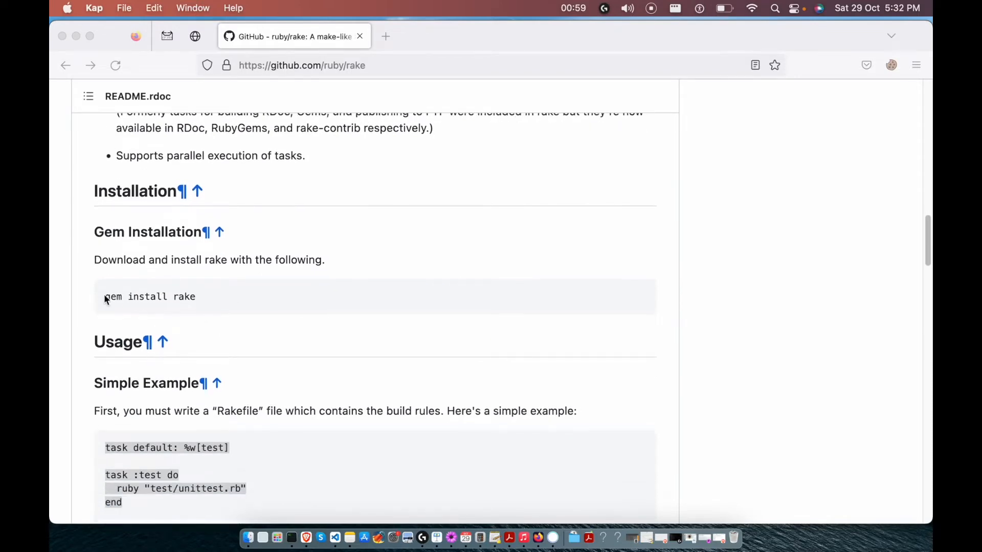
{"action": "scroll", "scroll_direction": "down", "scroll_amount": 3}
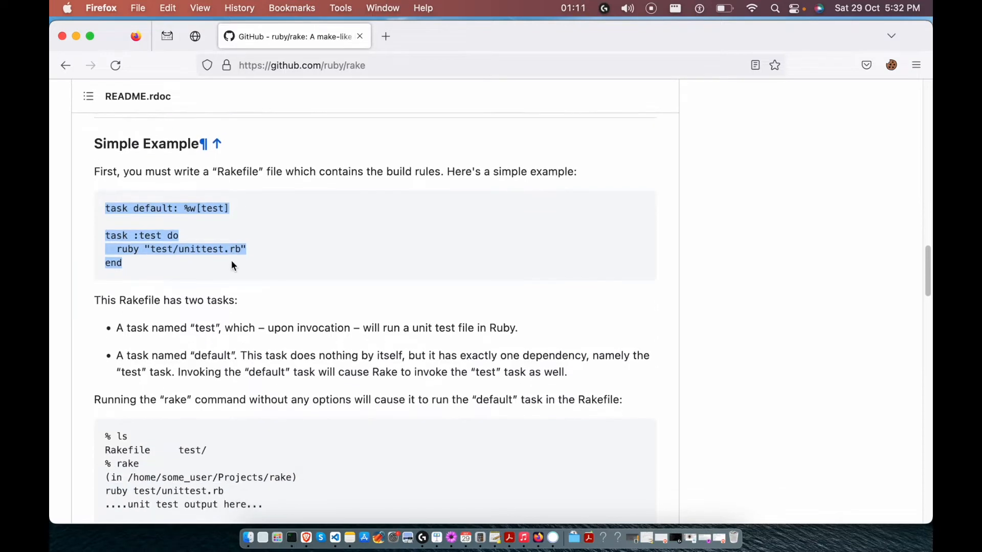
{"action": "mouse_move", "coordinate": [199, 326]}
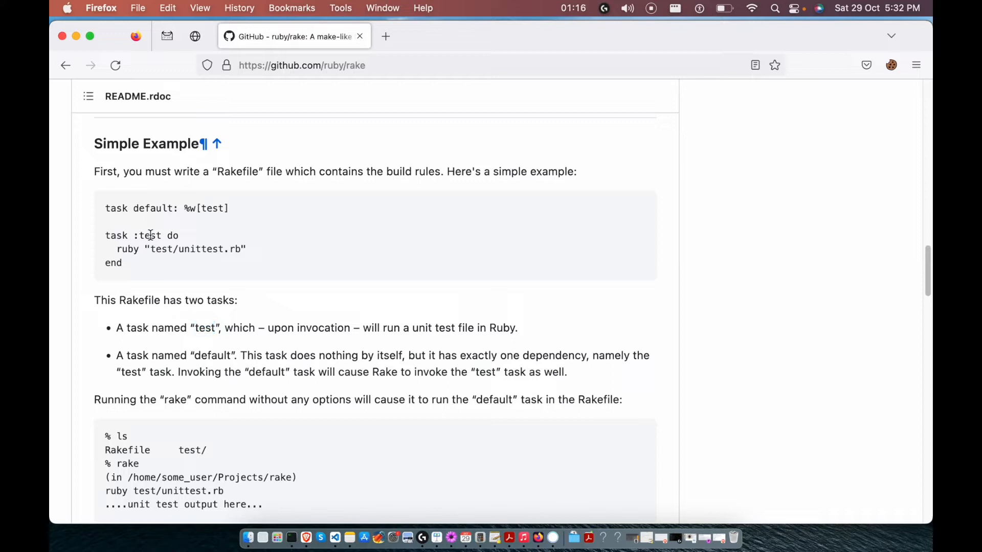
Step: Select and copy the simple example Rakefile code with its test and default tasks
{"action": "double_click", "coordinate": [127, 248]}
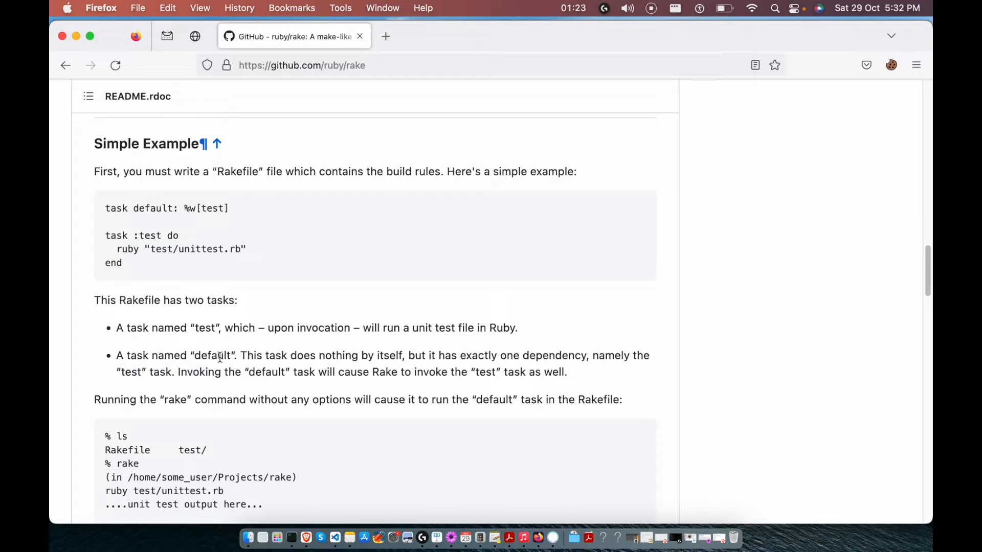
{"action": "mouse_move", "coordinate": [394, 359]}
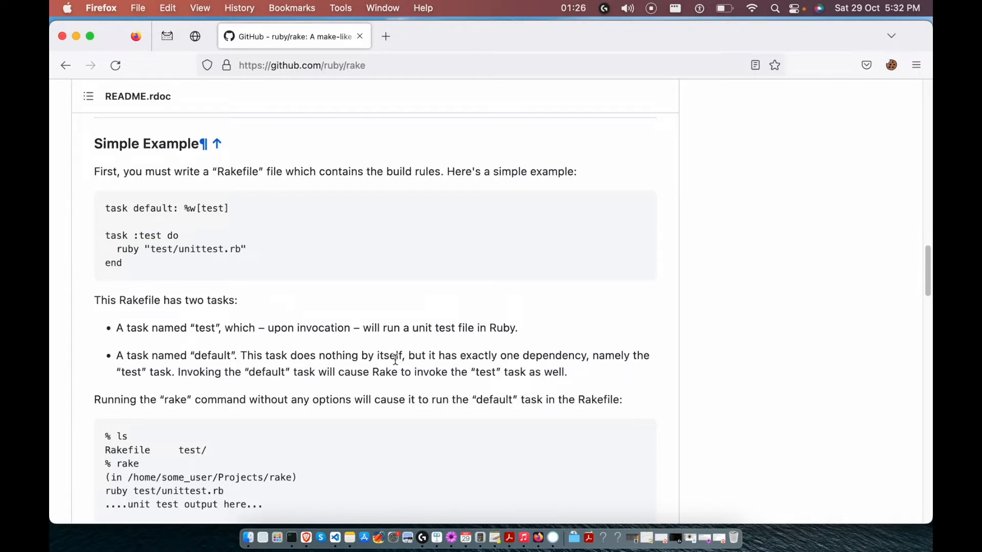
{"action": "mouse_move", "coordinate": [556, 368]}
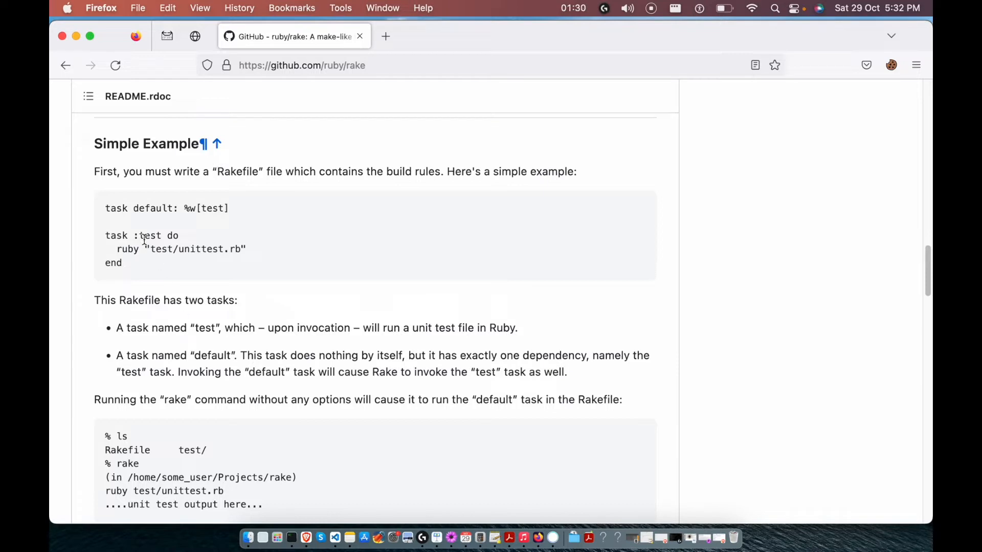
{"action": "double_click", "coordinate": [211, 209]}
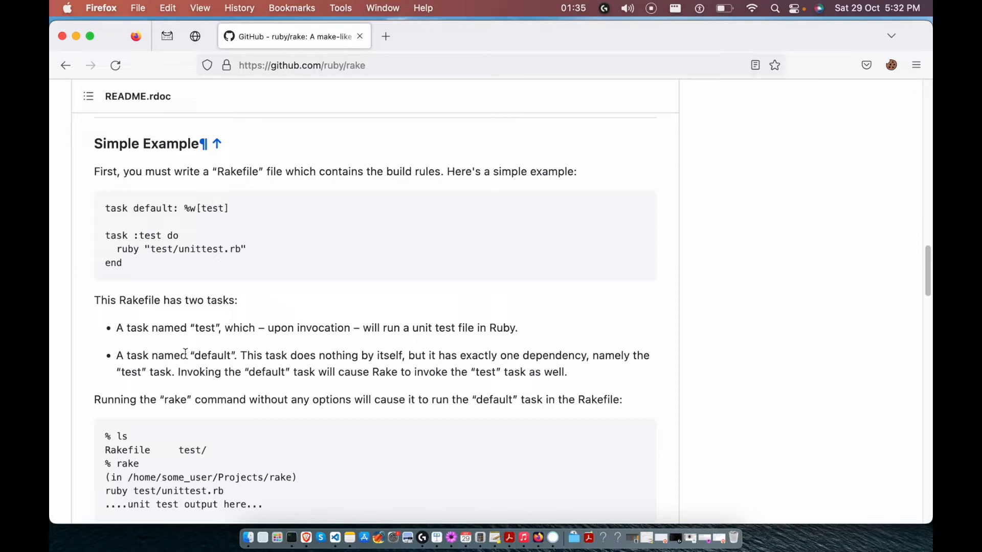
{"action": "mouse_move", "coordinate": [332, 384]}
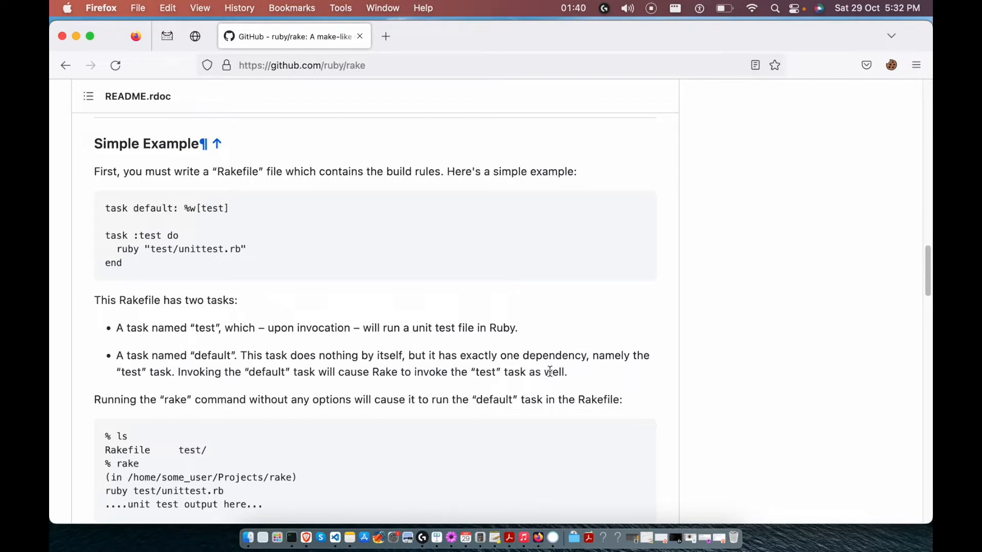
{"action": "left_click_drag", "start_coordinate": [116, 355], "coordinate": [566, 372]}
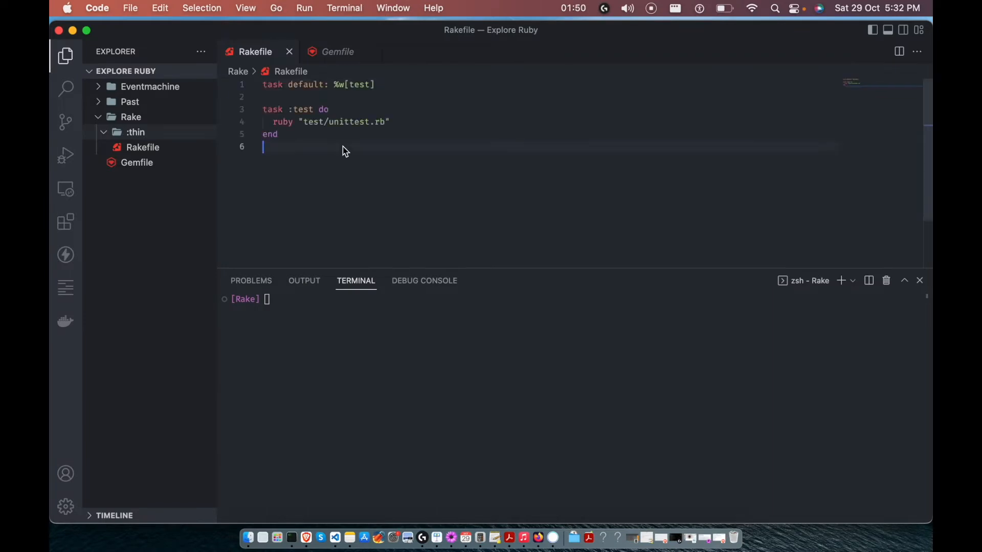
Step: Run bundle install for the rake Gemfile in the integrated terminal
{"action": "left_click", "coordinate": [337, 52]}
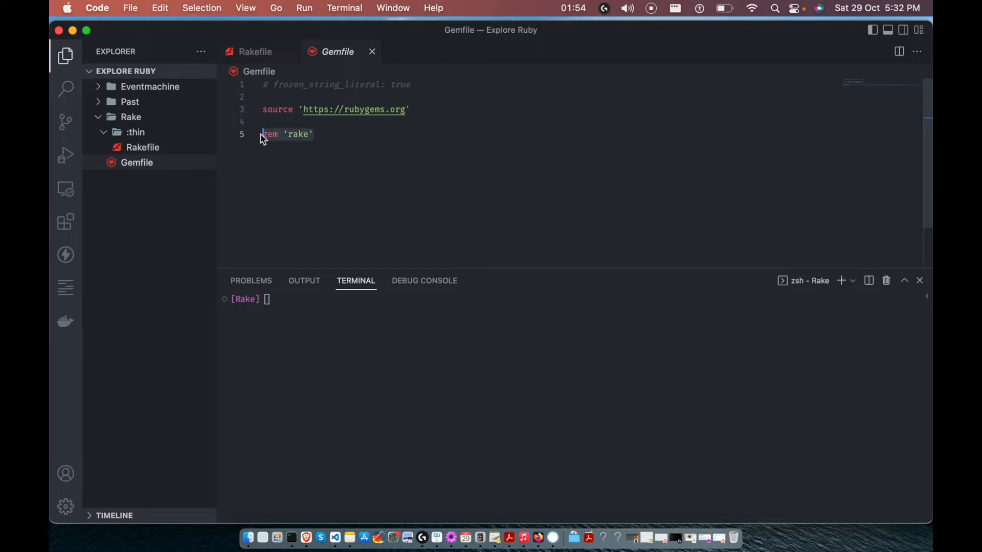
{"action": "type", "text": "bundle install"}
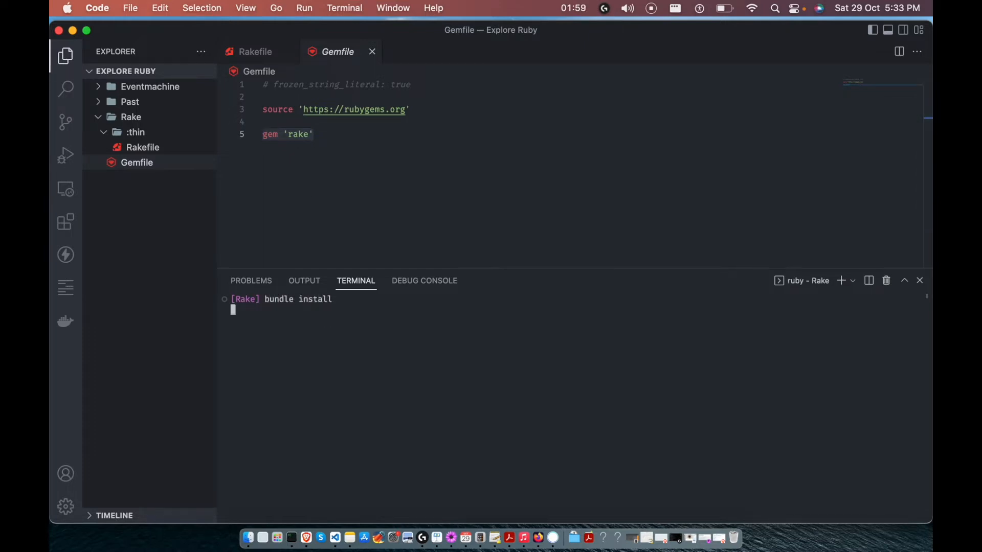
{"action": "left_click", "coordinate": [255, 51]}
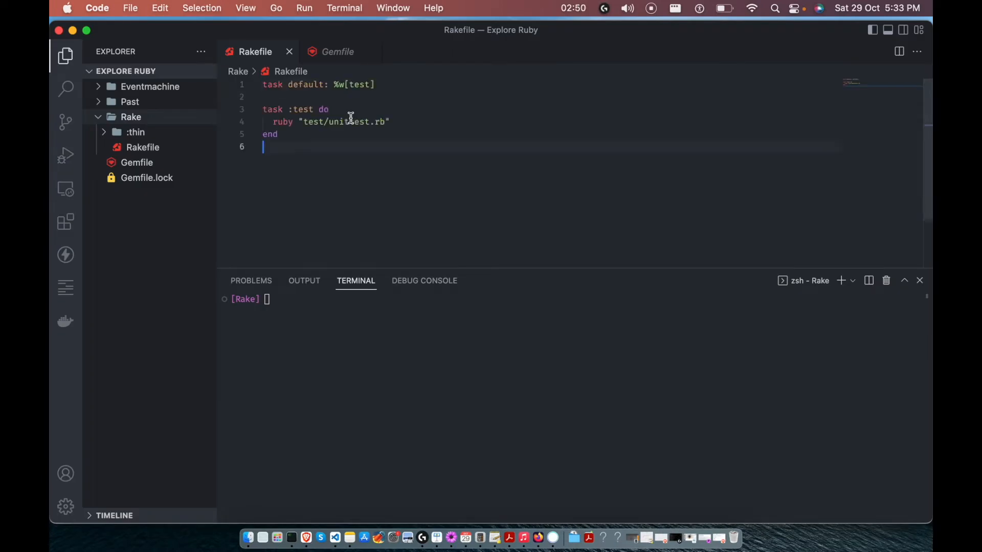
Step: Remove the stray :thin folder from the Rake project in the Explorer
{"action": "left_click", "coordinate": [337, 51]}
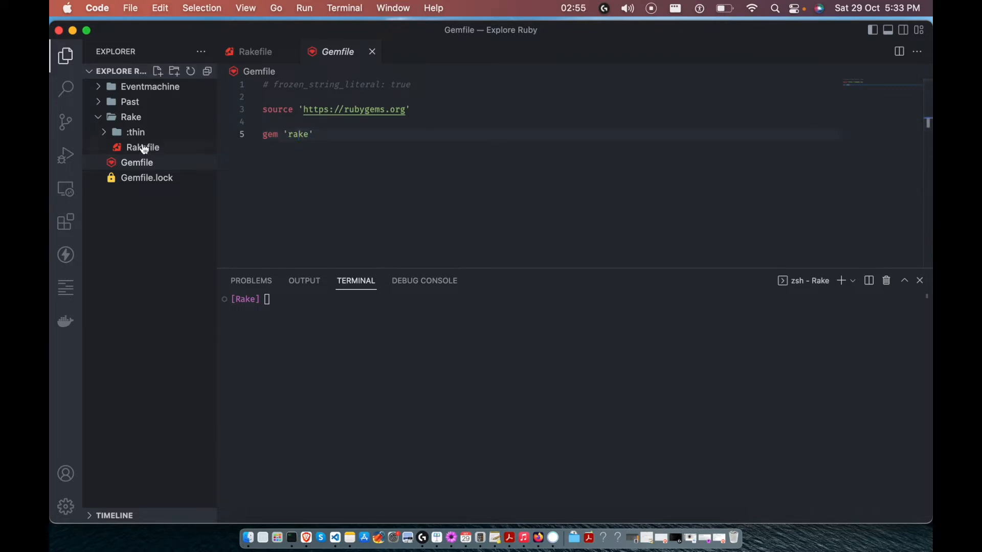
{"action": "left_click", "coordinate": [135, 132]}
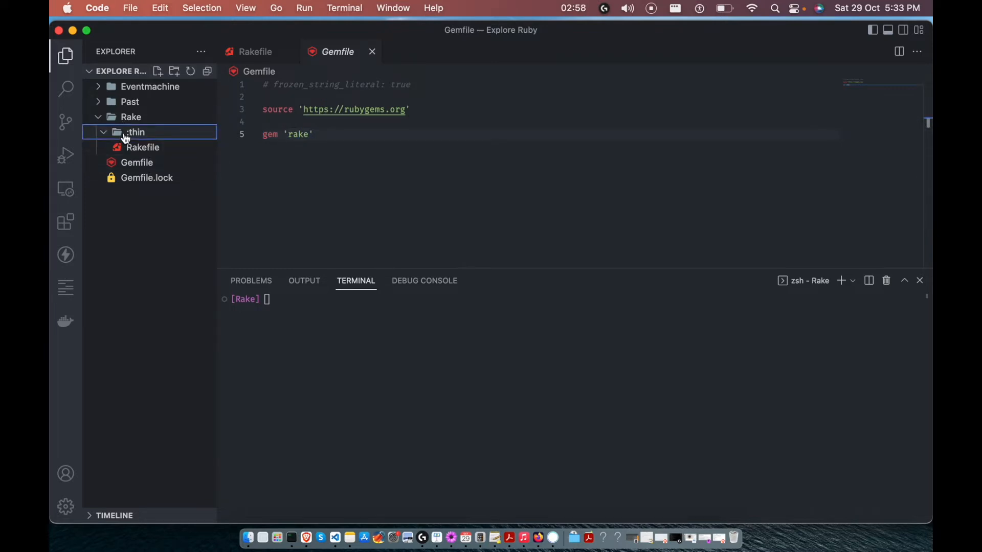
{"action": "right_click", "coordinate": [135, 132]}
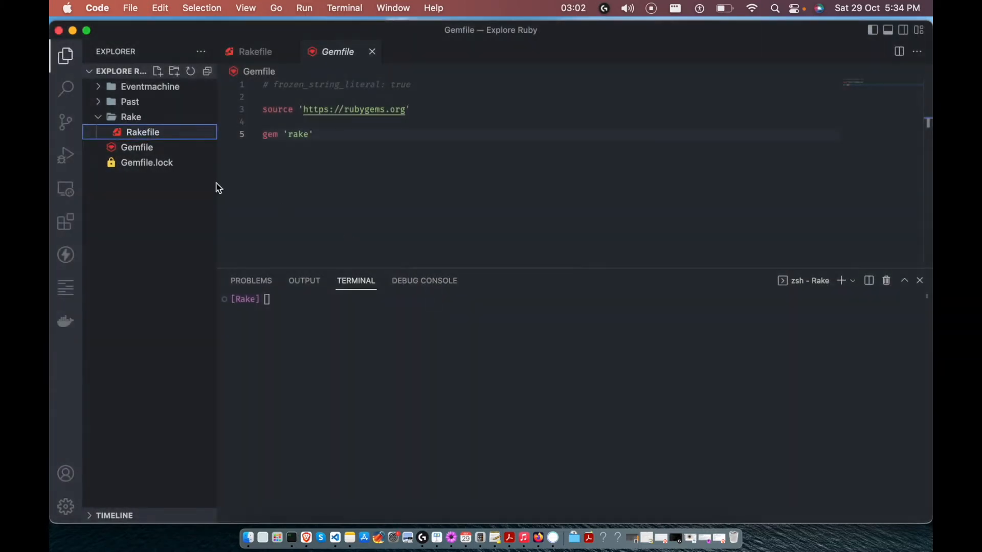
{"action": "left_click", "coordinate": [131, 116]}
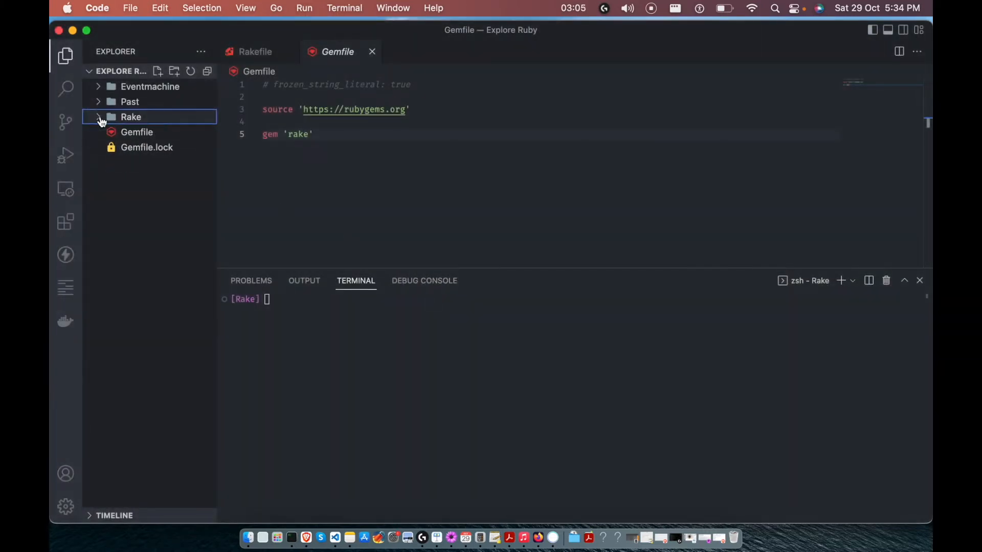
{"action": "left_click", "coordinate": [142, 132]}
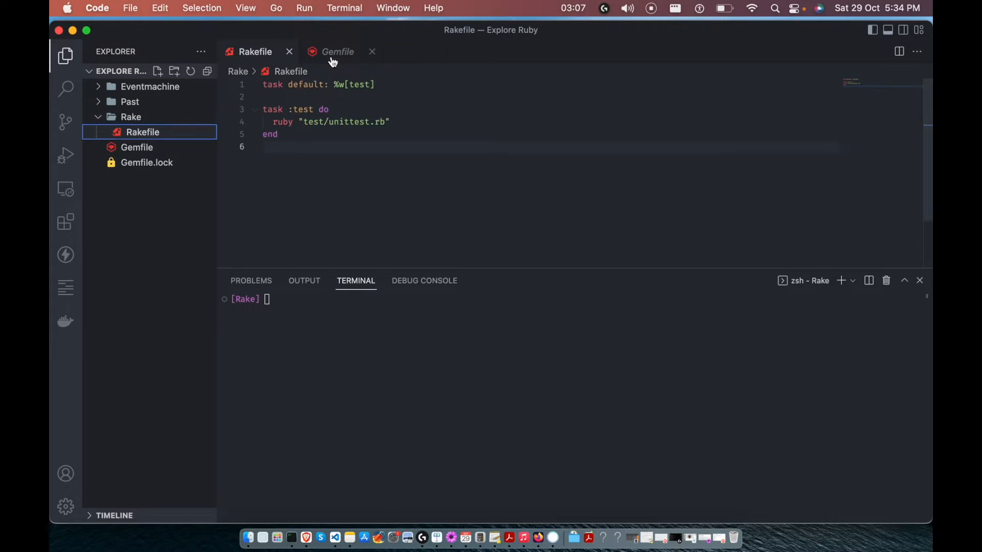
Step: Rerun bundle install from the Gemfile and return to the Rakefile
{"action": "left_click", "coordinate": [338, 51]}
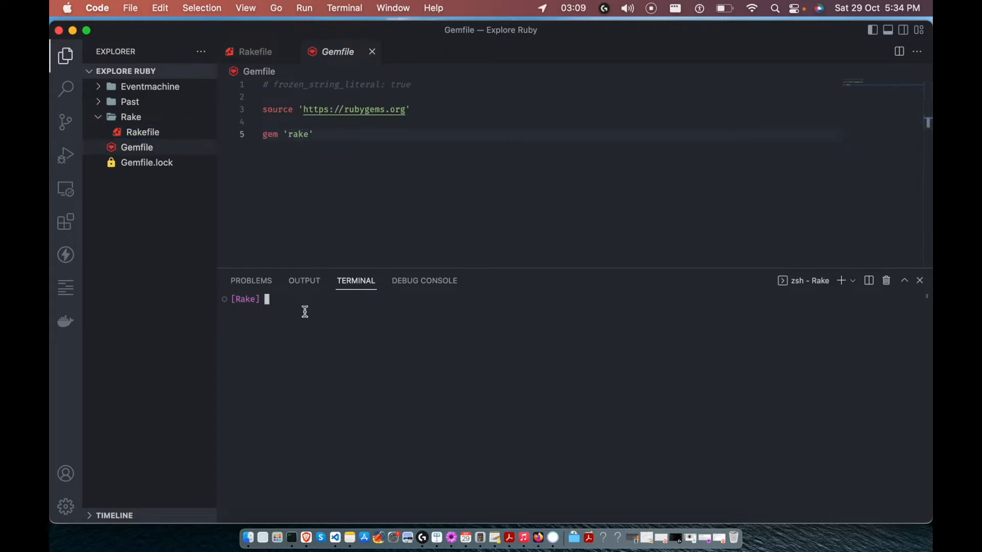
{"action": "type", "text": "bundle install"}
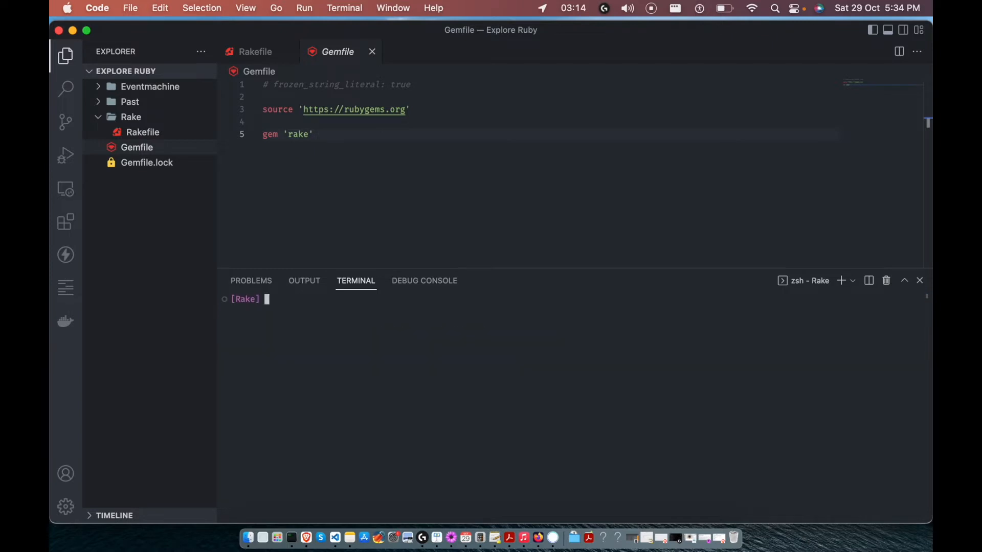
{"action": "left_click", "coordinate": [255, 51]}
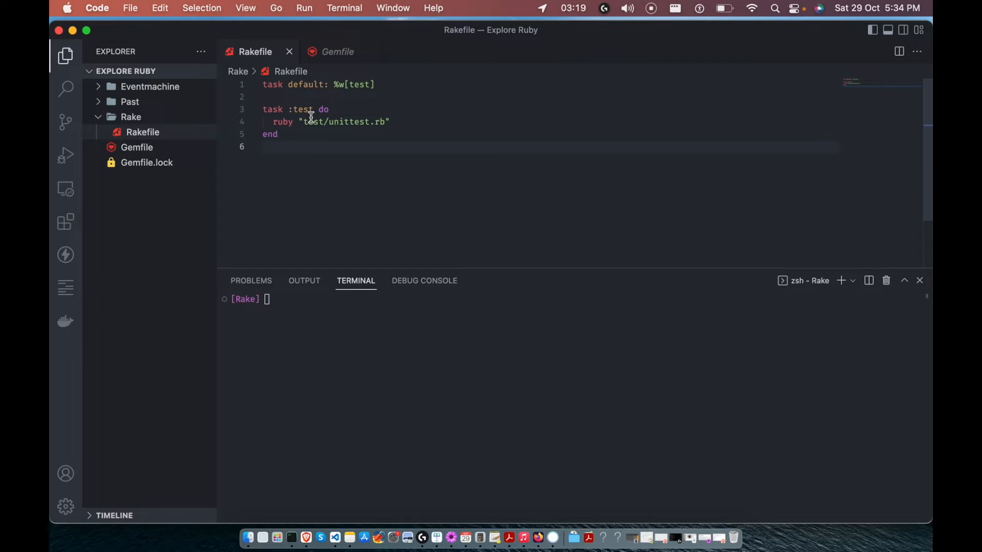
{"action": "mouse_move", "coordinate": [298, 145]}
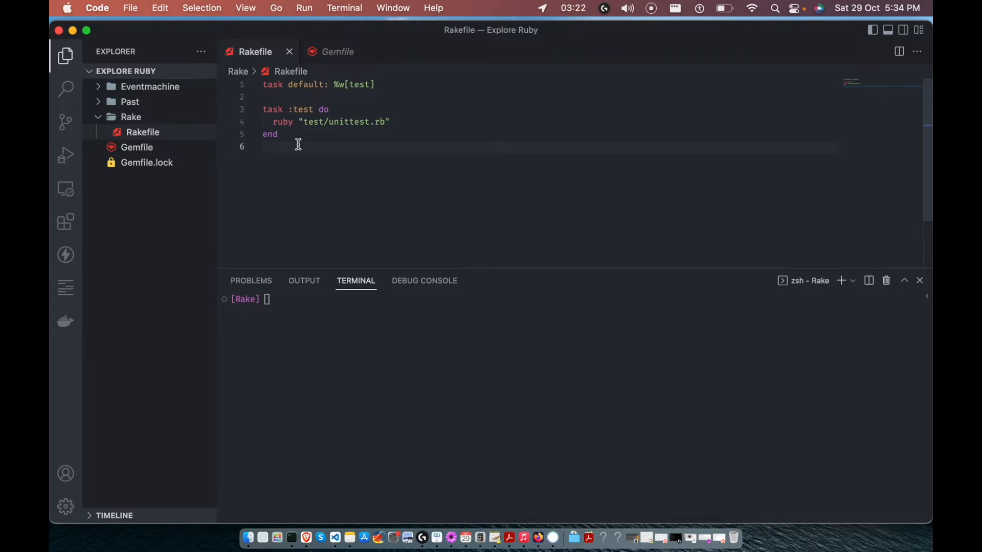
Step: Replace the test task's command with puts "Running tests..." and run rake
{"action": "key", "text": "enter"}
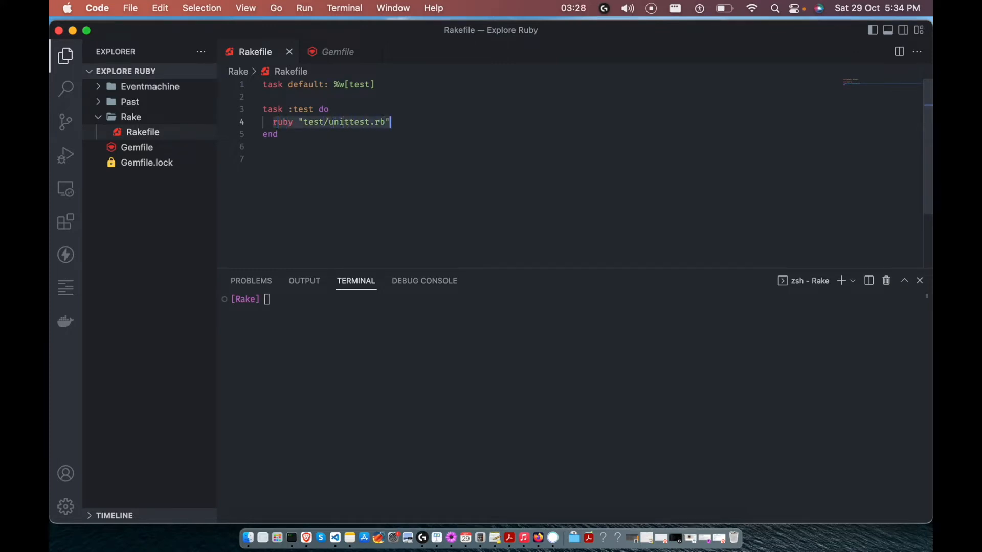
{"action": "type", "text": "sh \"ruby -Ilib:test test/test_*.rb\""}
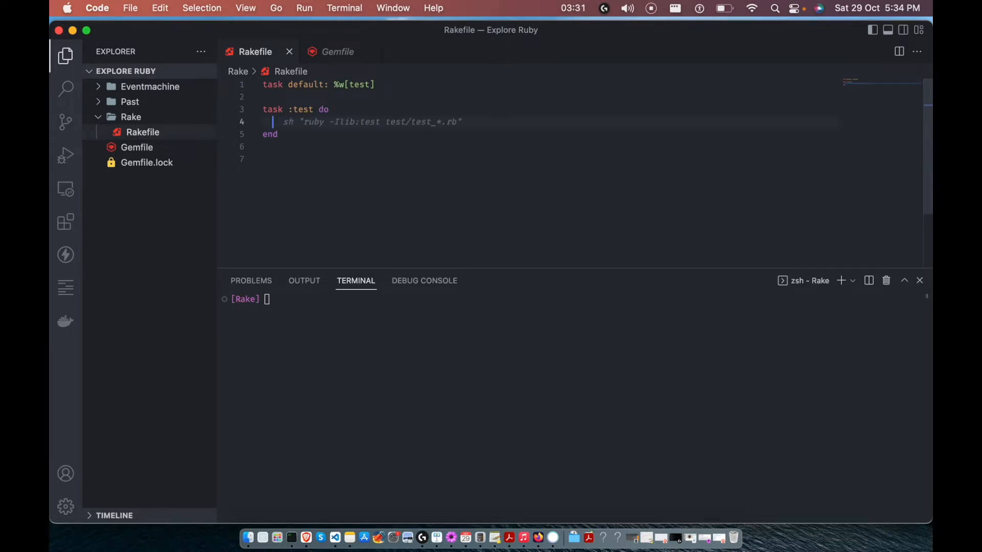
{"action": "type", "text": "puts \"Running tests... \""}
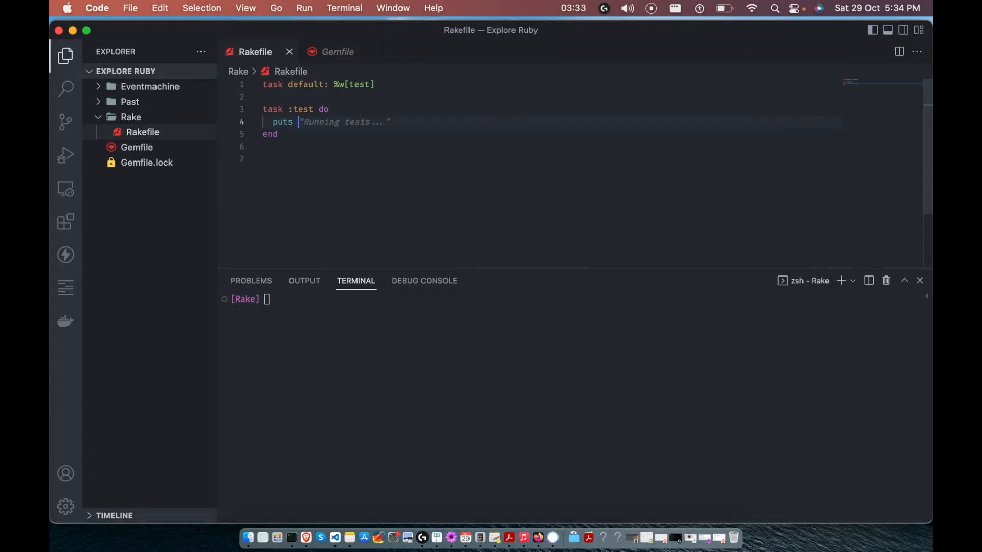
{"action": "type", "text": "rake"}
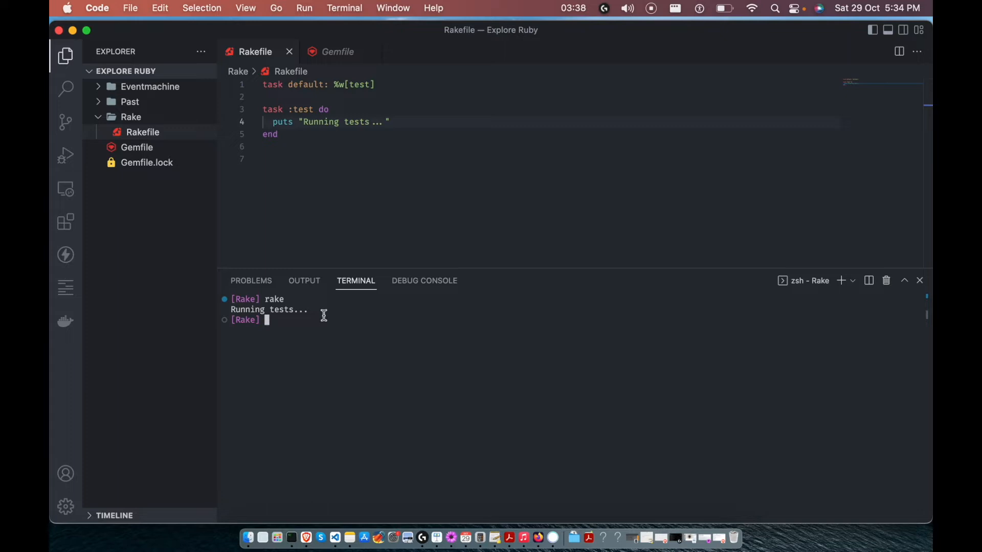
{"action": "mouse_move", "coordinate": [282, 310]}
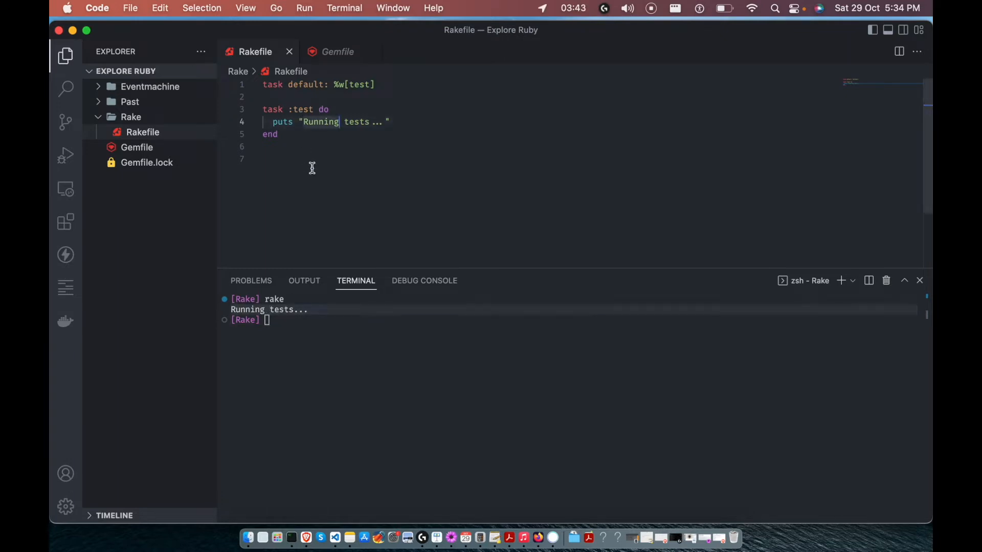
Step: Run rake test in the terminal and highlight the test task name in the Rakefile
{"action": "type", "text": "rake"}
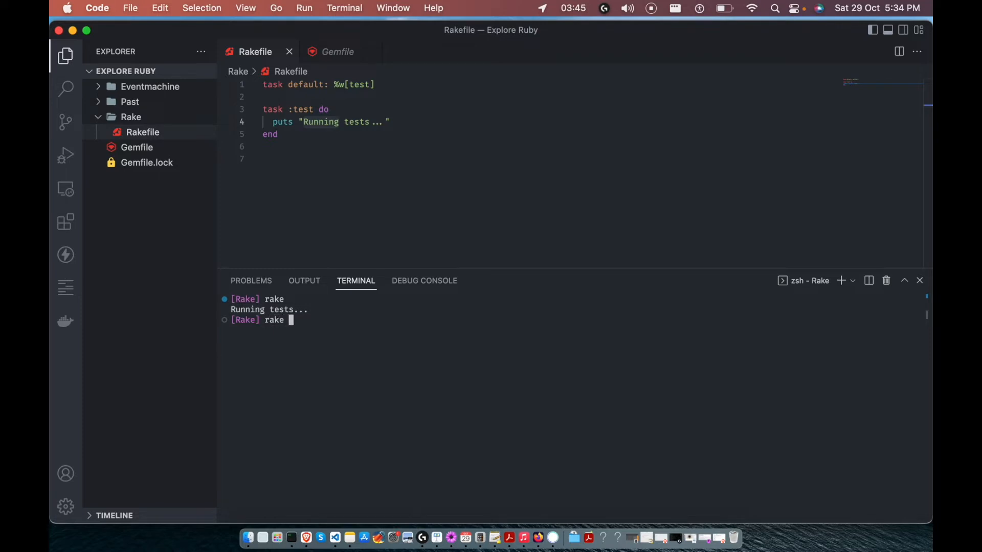
{"action": "type", "text": "test"}
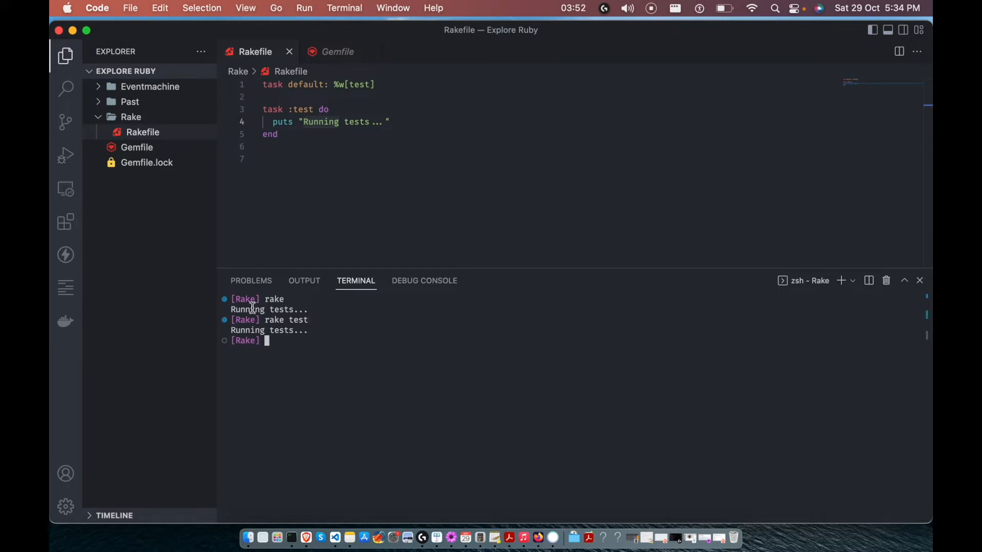
{"action": "double_click", "coordinate": [303, 109]}
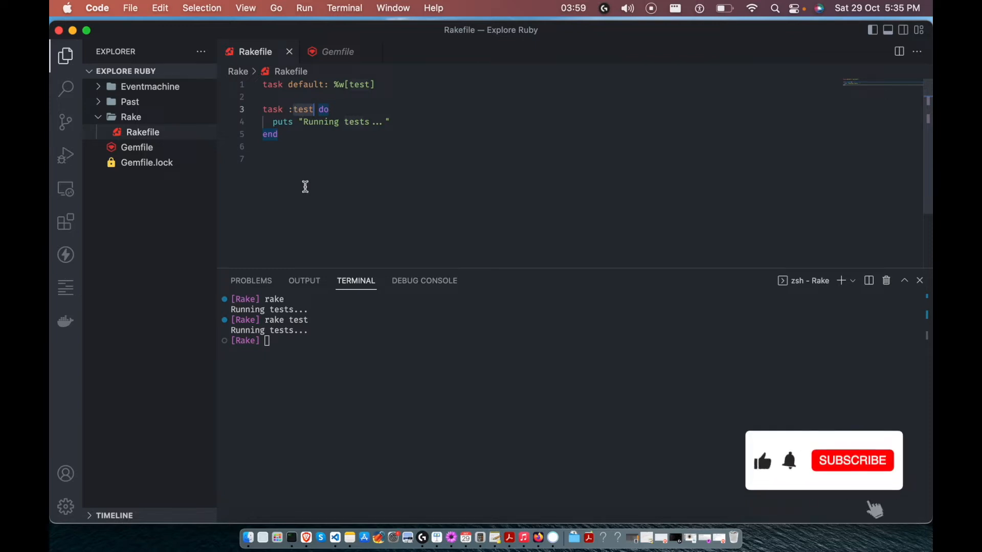
{"action": "left_click", "coordinate": [851, 460]}
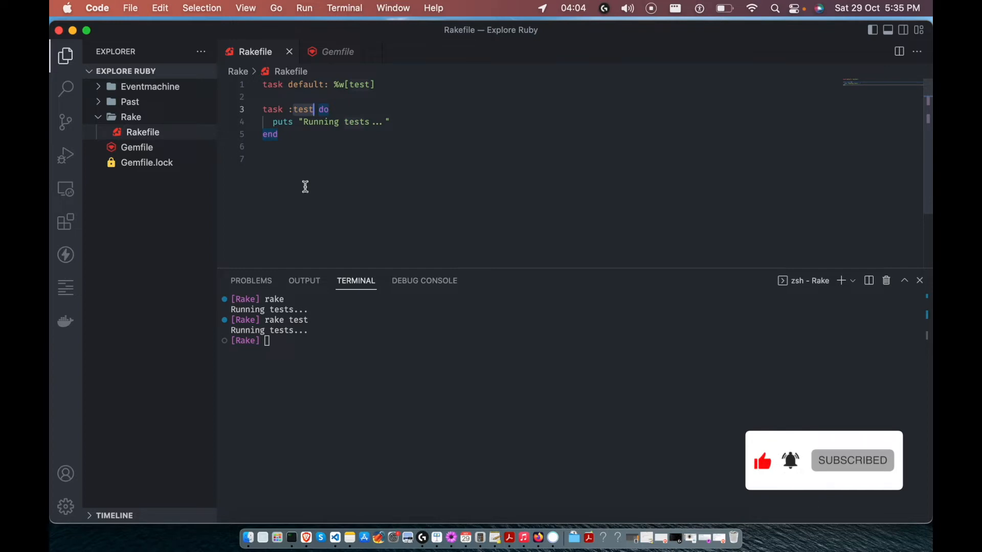
Step: Clear the Rakefile and write a :run task printing "Running..." and "Done."
{"action": "left_click", "coordinate": [263, 159]}
{"action": "type", "text": "taks"}
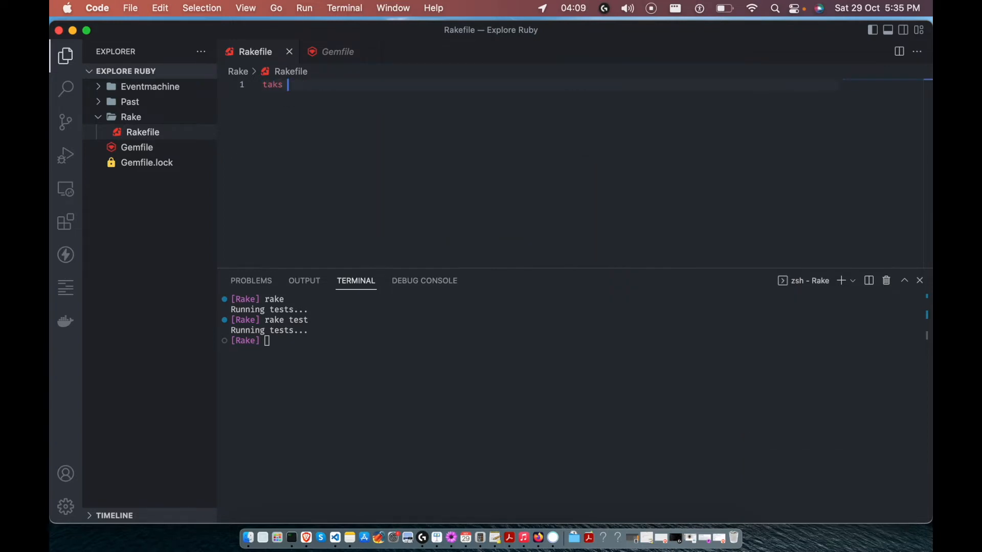
{"action": "type", "text": "task :ri"}
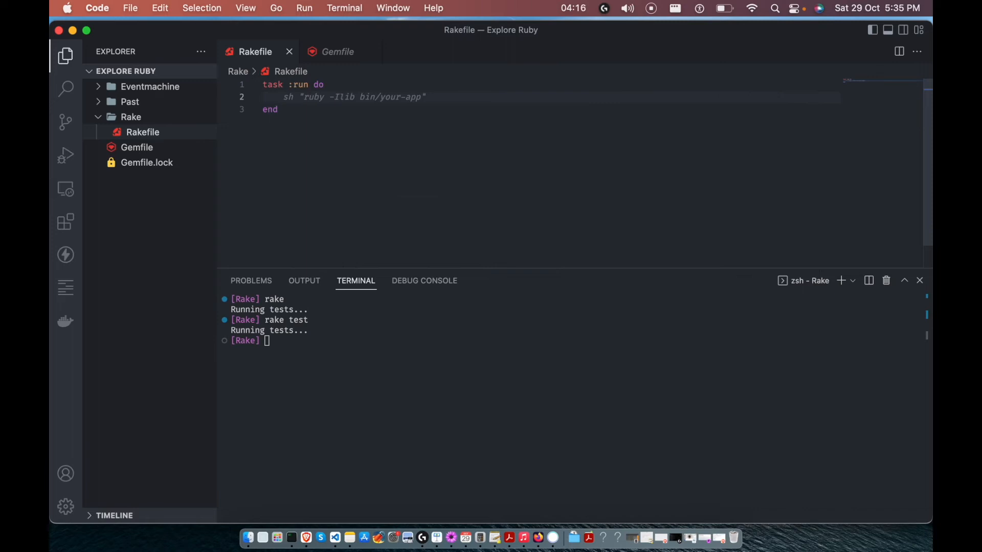
{"action": "type", "text": "puts \"Running ..."}
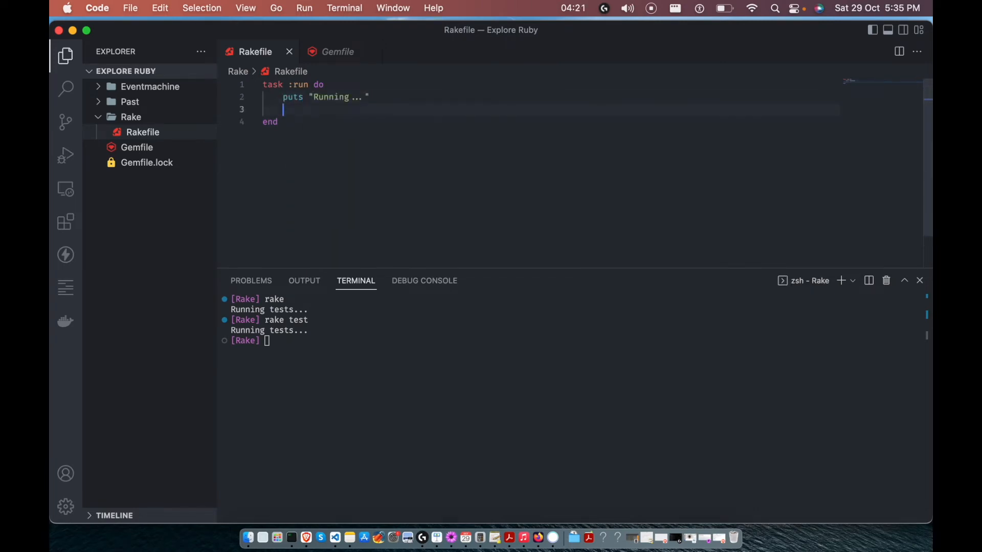
{"action": "type", "text": "pu"}
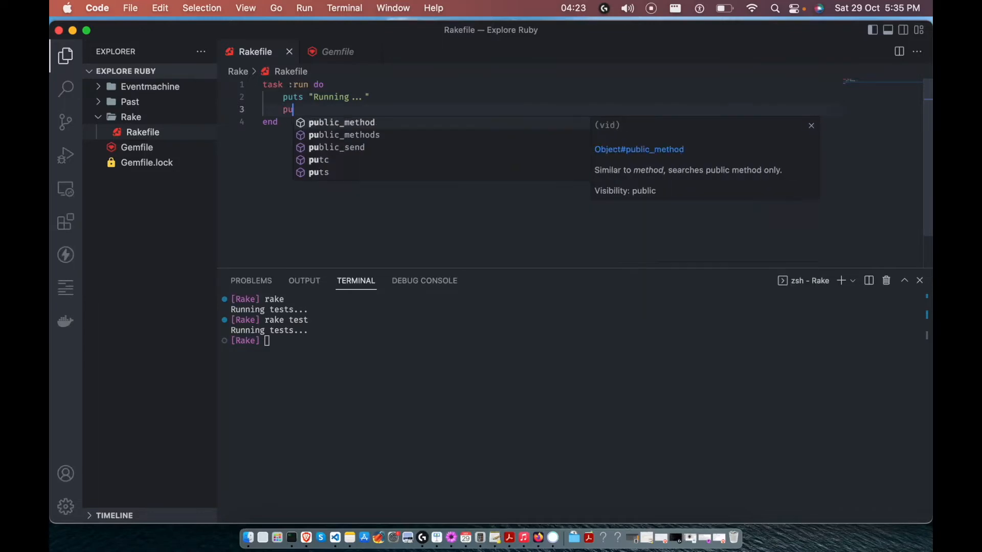
{"action": "type", "text": "ts \"Done.\""}
{"action": "type", "text": "task"}
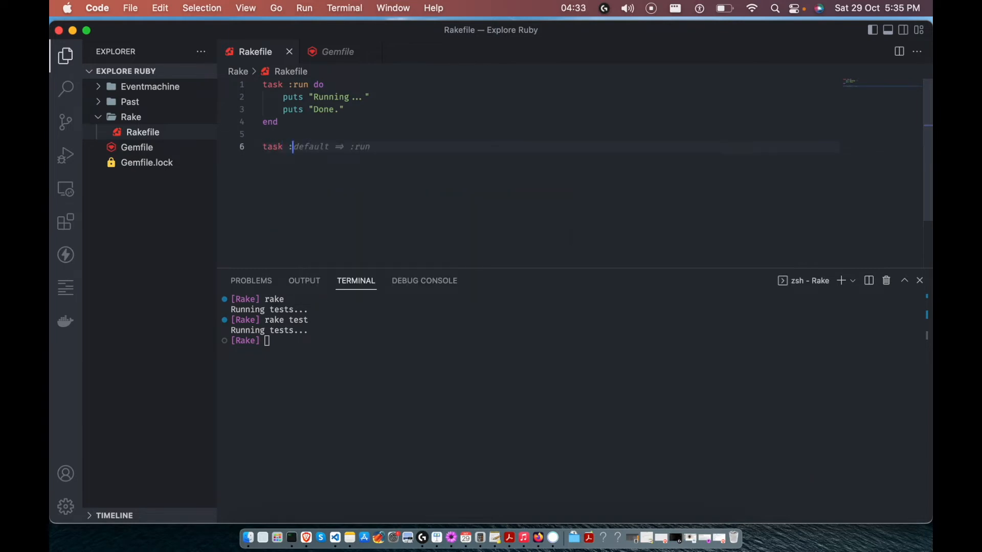
Step: Add :second and :third tasks printing "Second task" and "Third task"
{"action": "type", "text": "seco"}
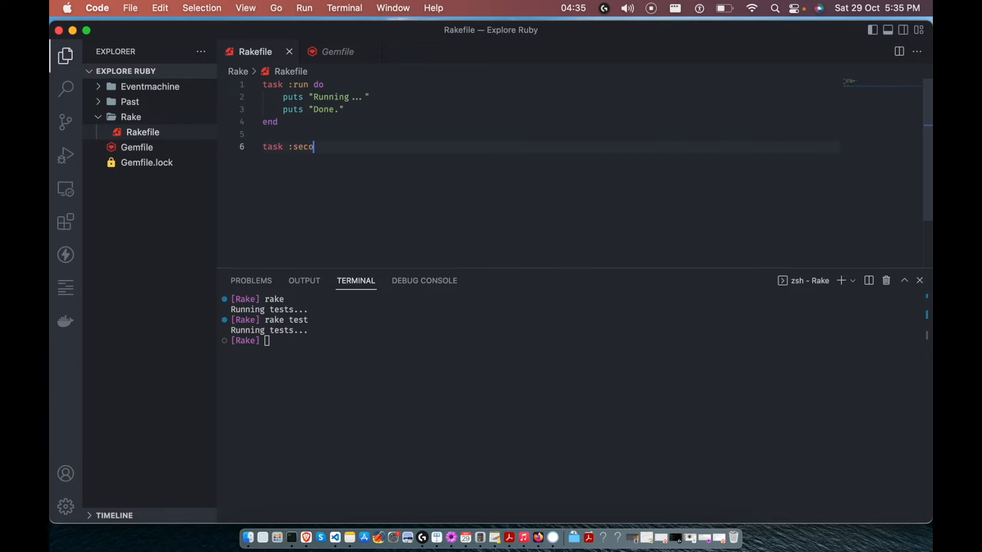
{"action": "type", "text": "nd do"}
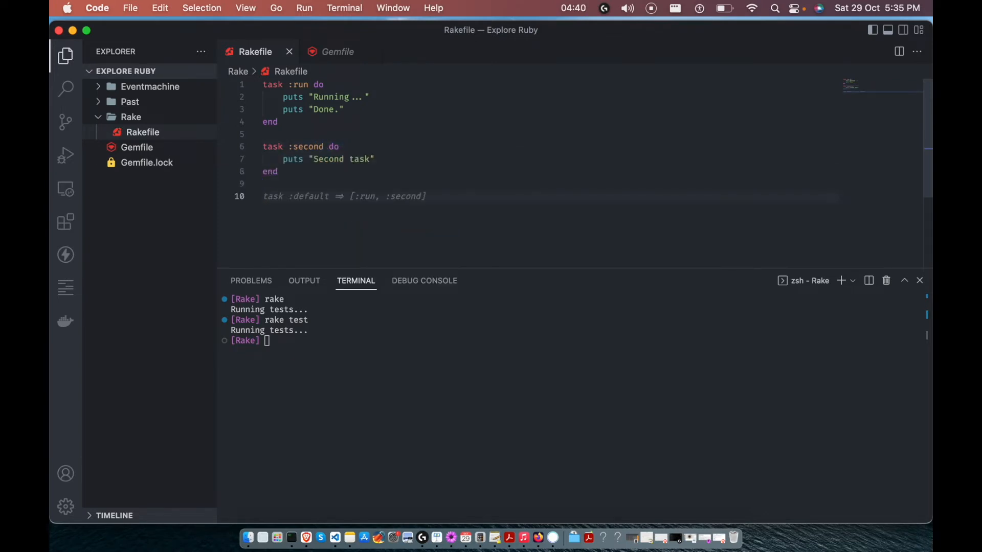
{"action": "type", "text": "taks"}
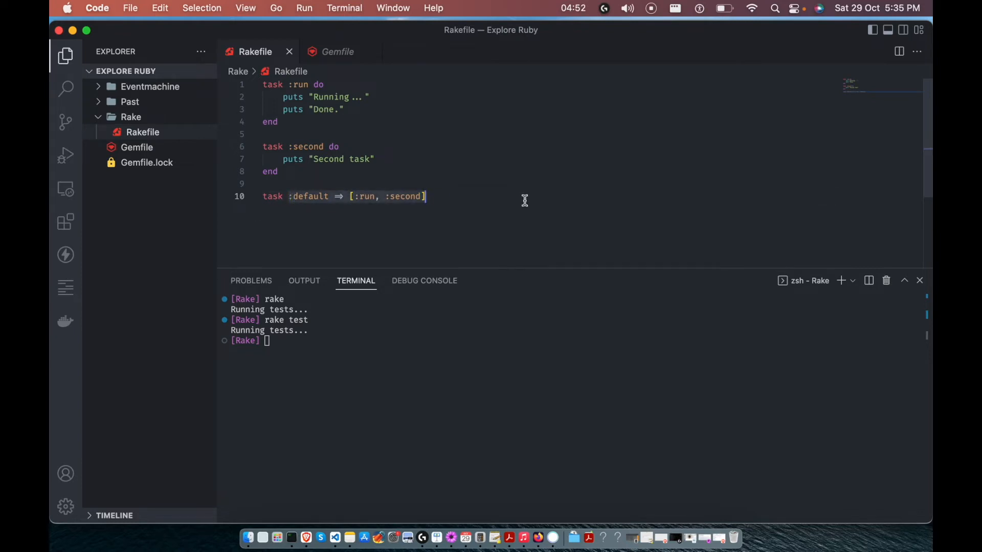
{"action": "type", "text": "task :third"}
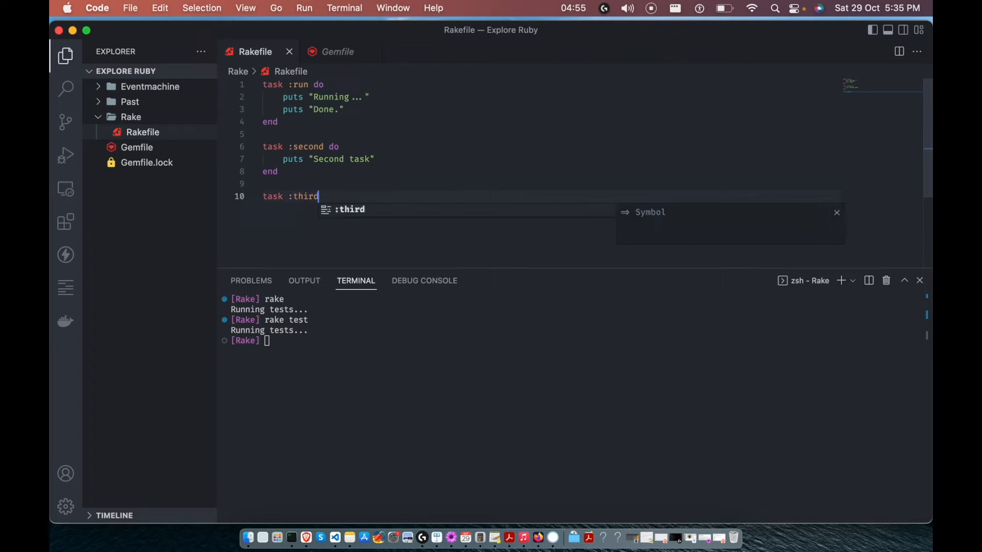
{"action": "type", "text": "do"}
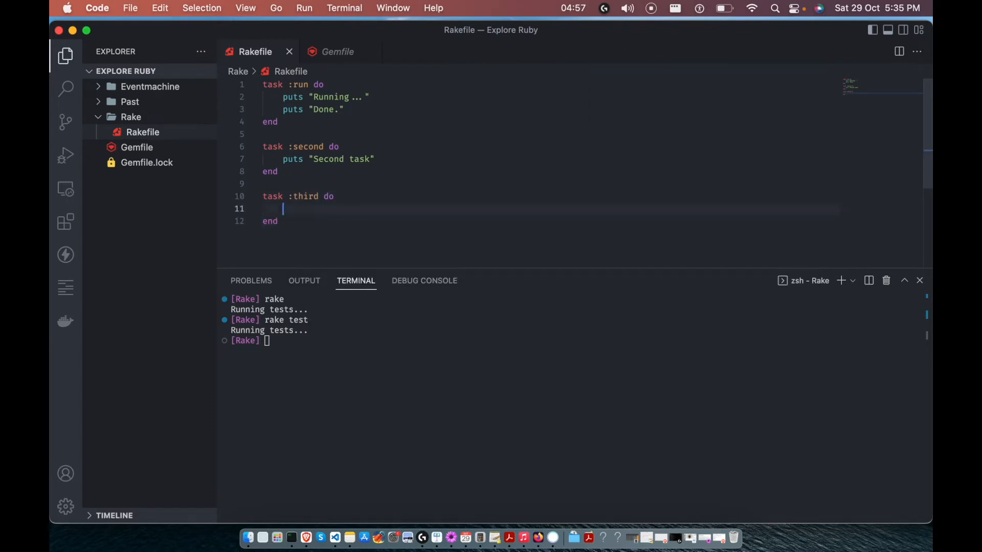
{"action": "type", "text": "puts \"Third task\""}
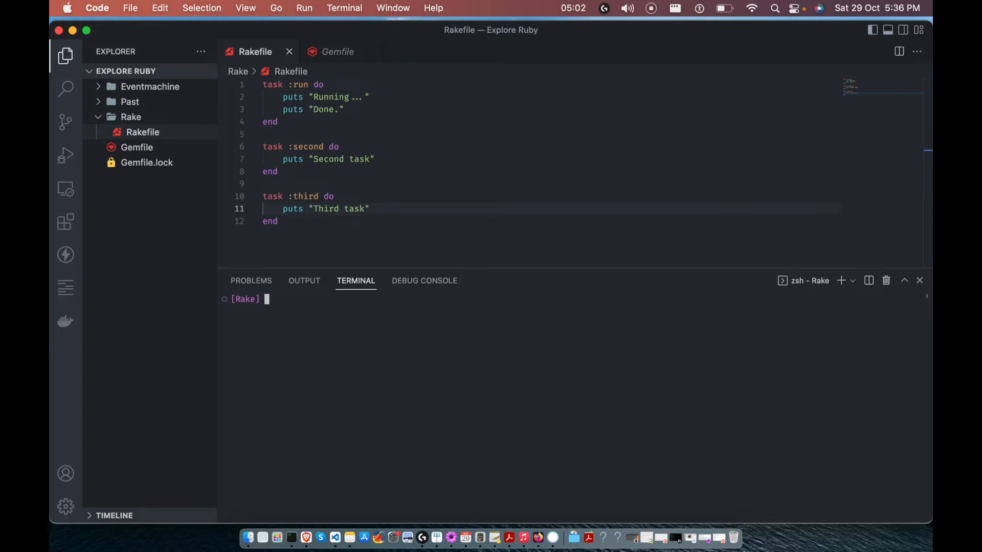
Step: Run rake run and rake second, clear the terminal, then enter rake third
{"action": "type", "text": "rake run"}
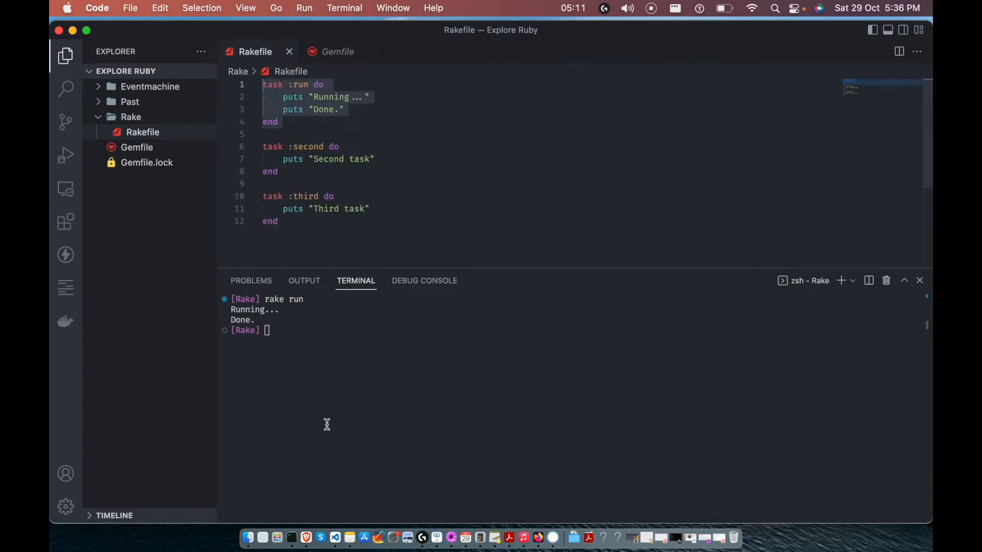
{"action": "type", "text": "rake second"}
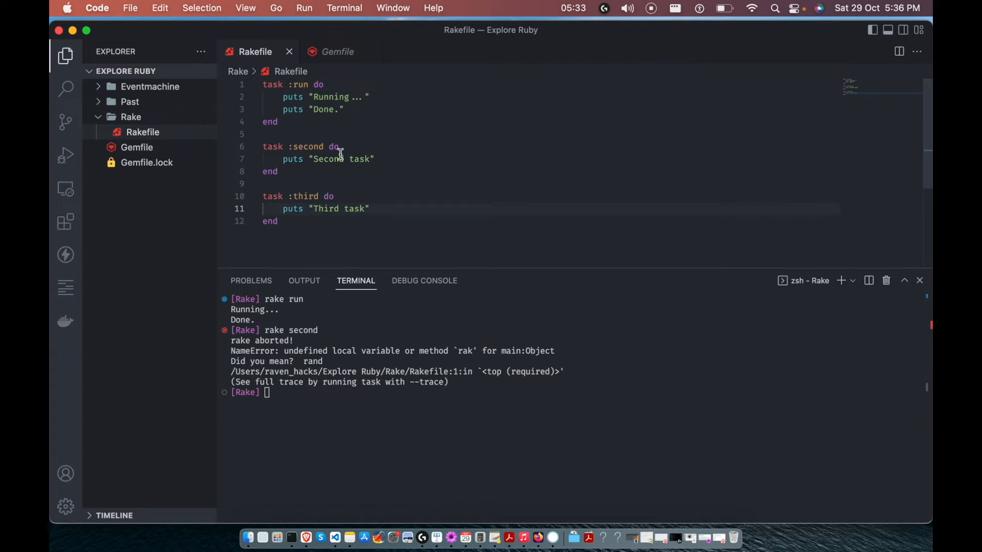
{"action": "type", "text": "cond"}
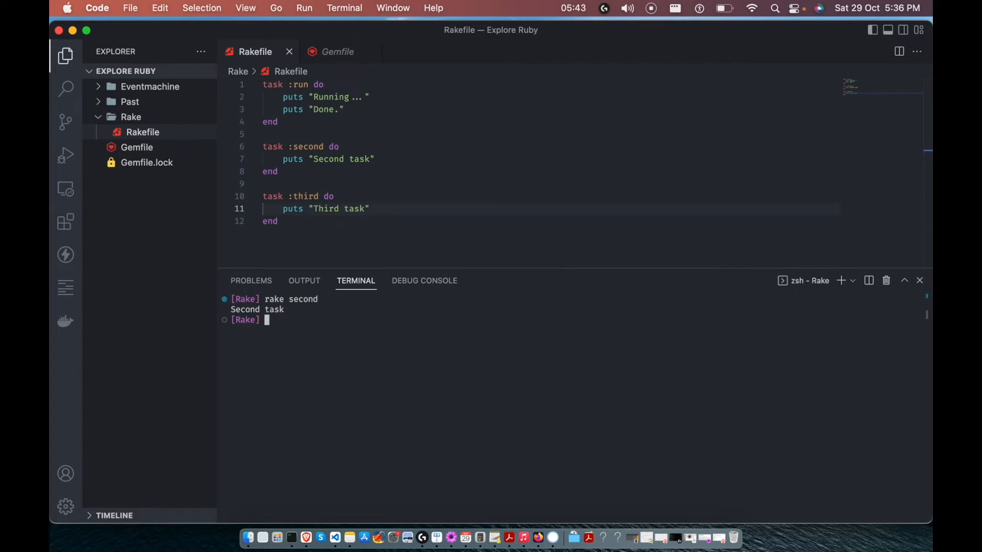
{"action": "type", "text": "rake third"}
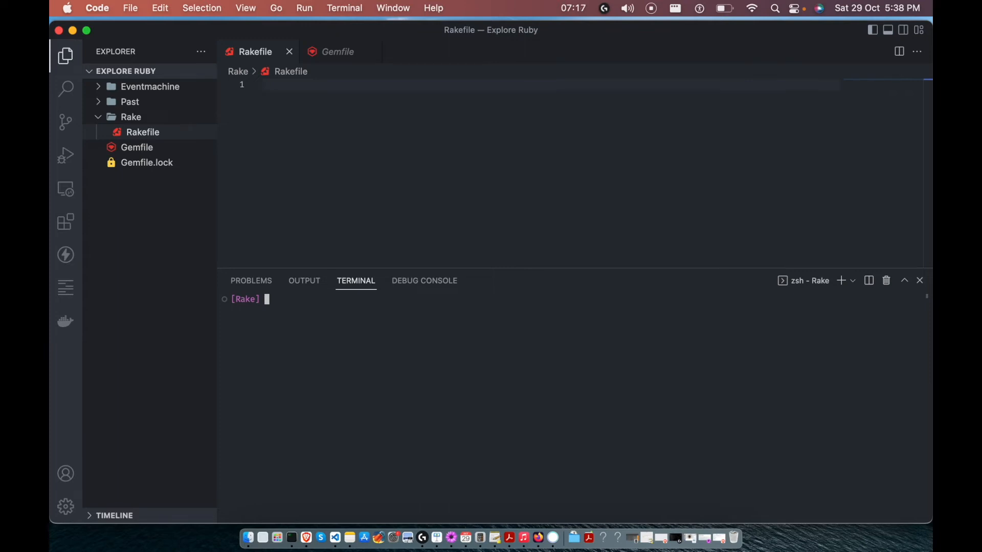
Step: Write a namespace :rake block with described version, ruby_version and ruby_platform tasks
{"action": "type", "text": "name"}
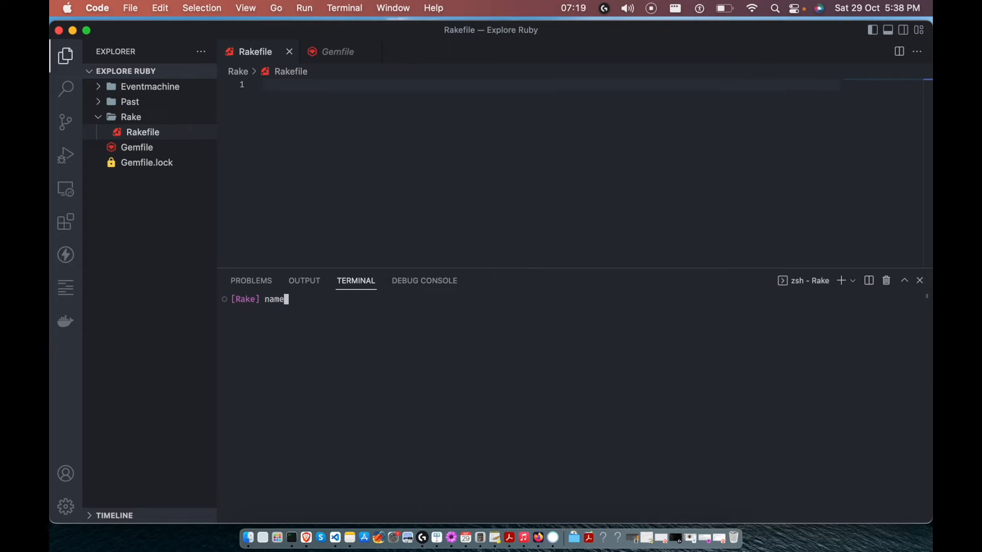
{"action": "type", "text": "na"}
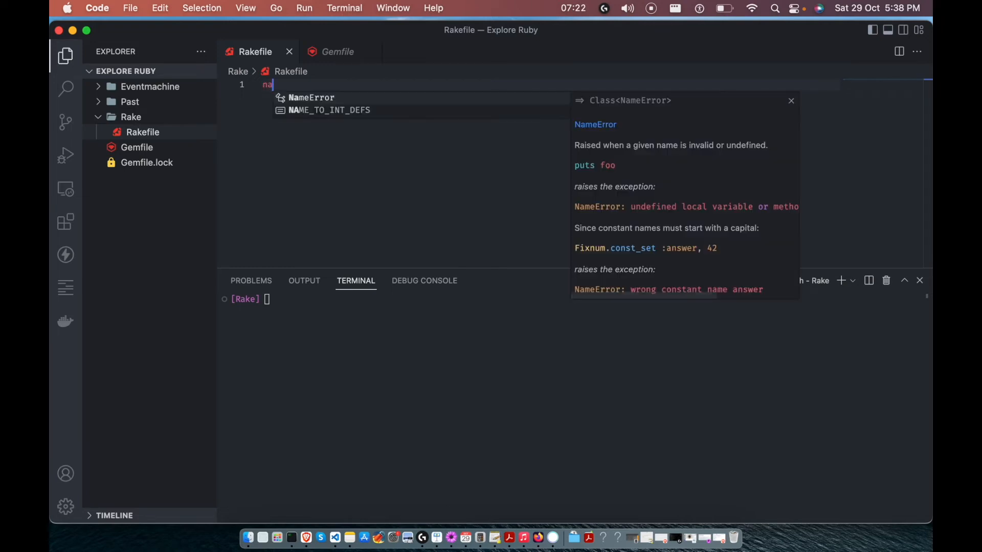
{"action": "type", "text": "namespace :rake do"}
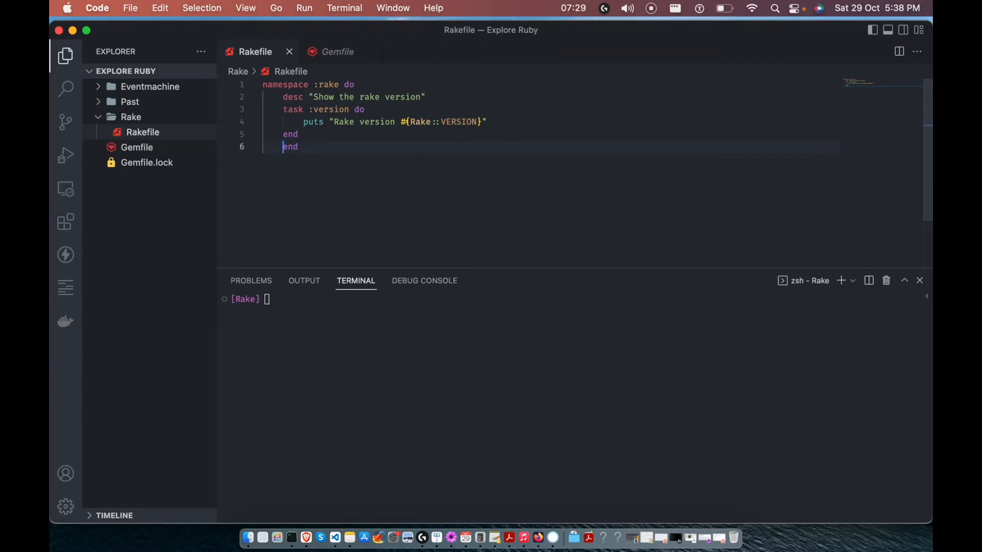
{"action": "key", "text": "Enter"}
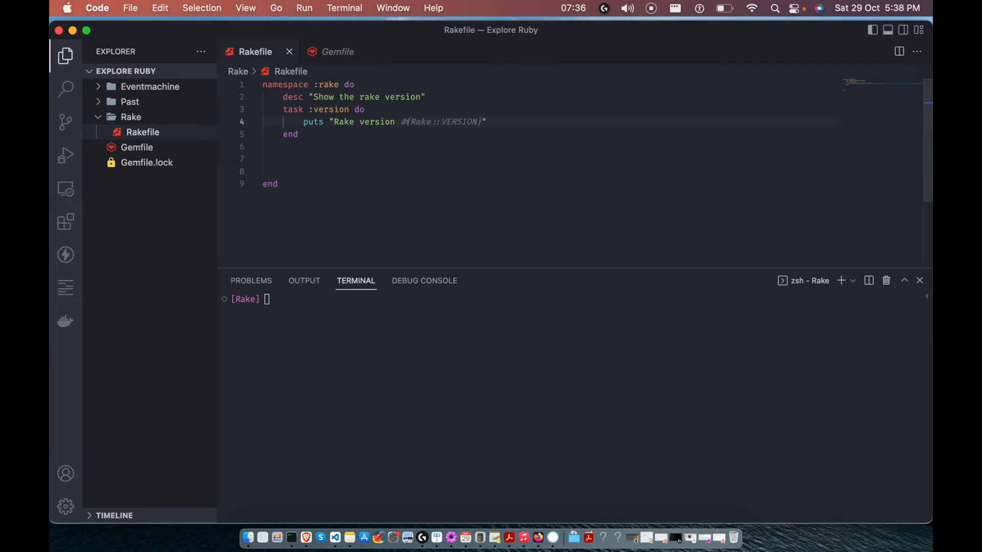
{"action": "type", "text": "desc \"Show the ruby version\""}
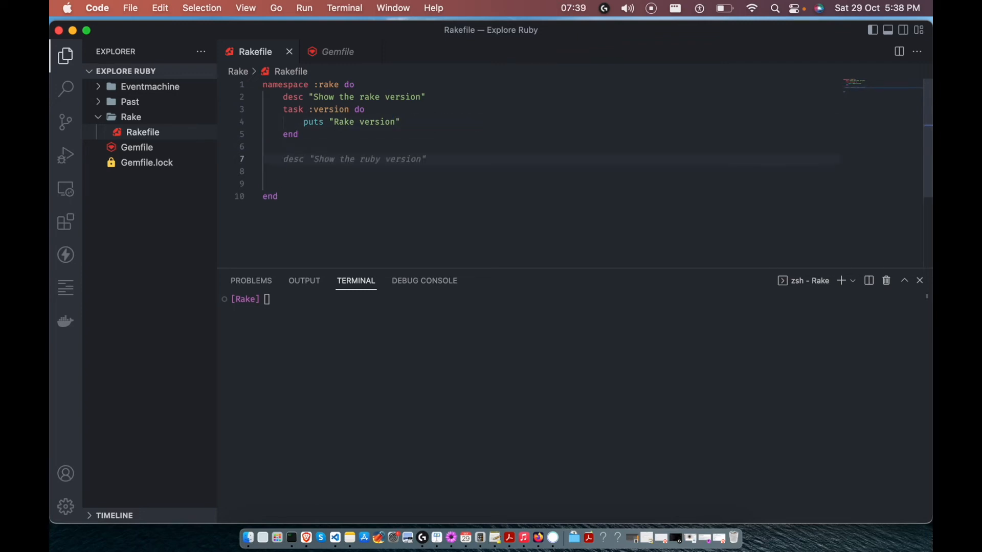
{"action": "type", "text": "task :ruby_version do"}
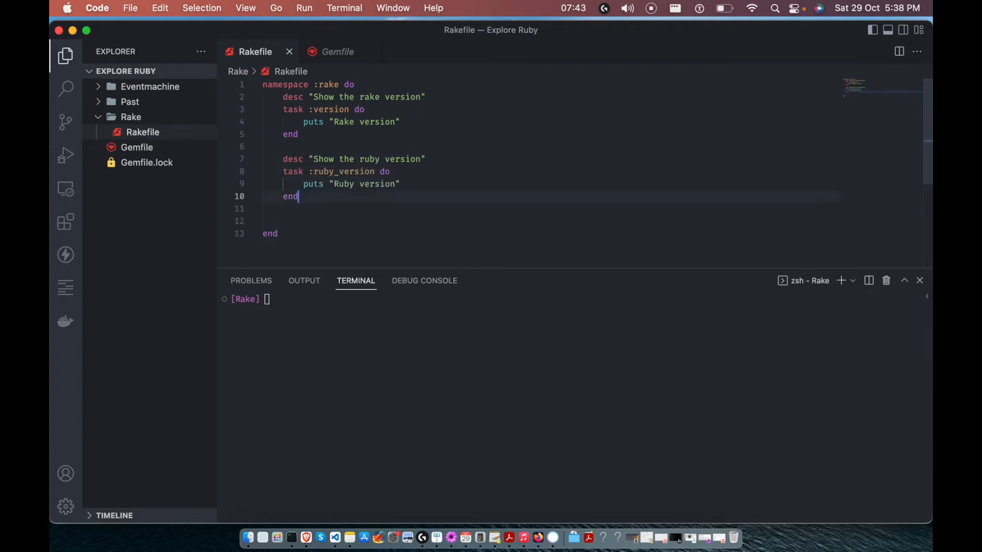
{"action": "type", "text": "desc \"Show the ruby platform\""}
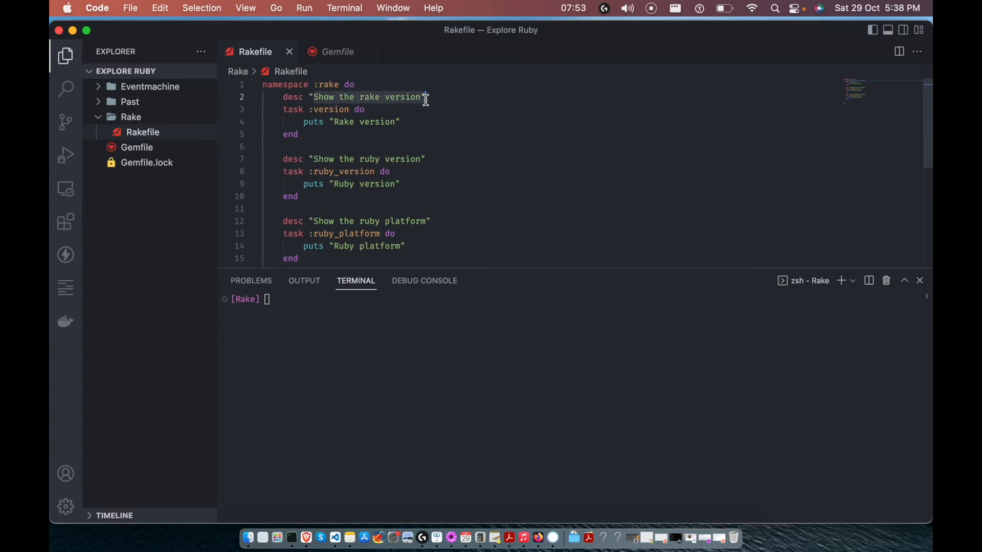
{"action": "scroll", "scroll_direction": "down", "scroll_amount": 3}
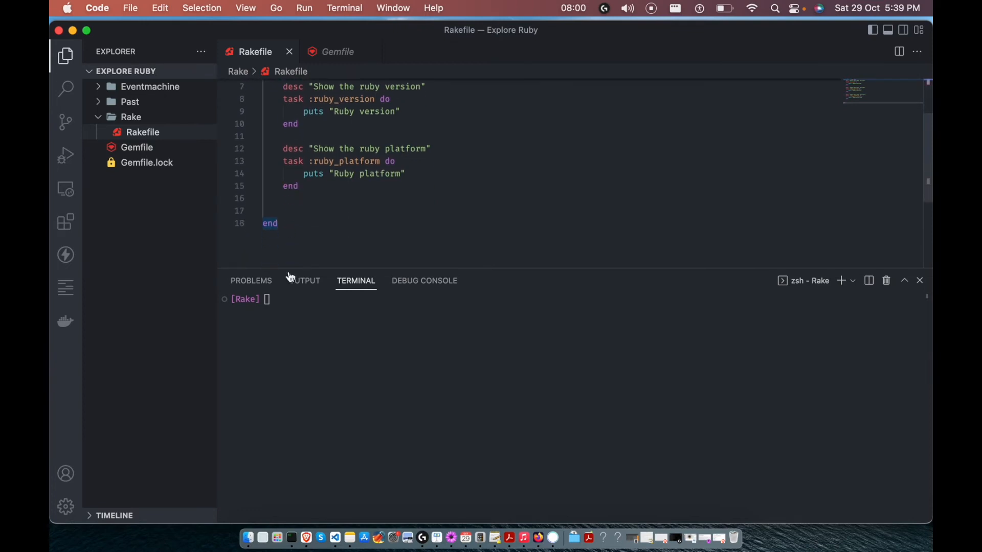
Step: List the namespaced tasks with rake -T, then run rake rake:version
{"action": "scroll", "scroll_direction": "up", "scroll_amount": 3}
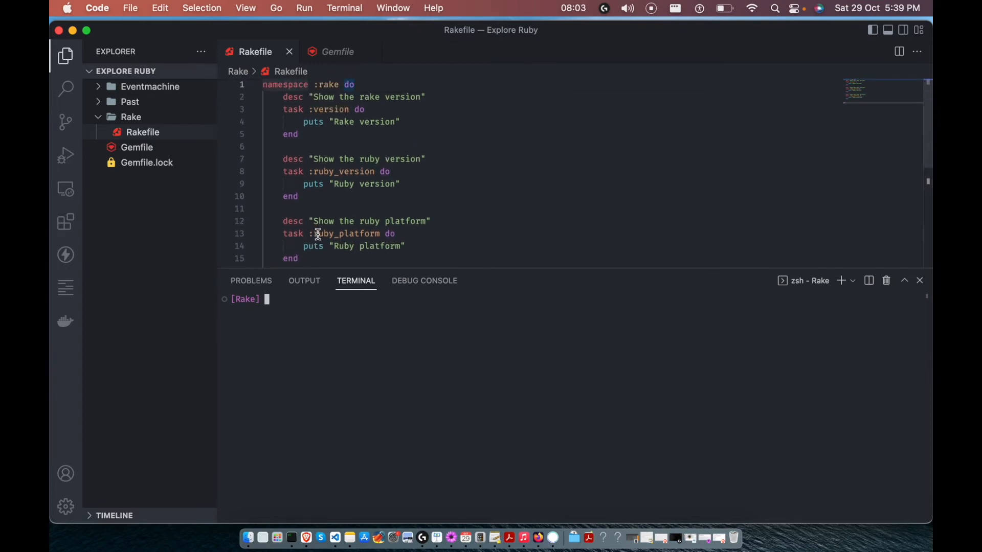
{"action": "type", "text": "rake -T"}
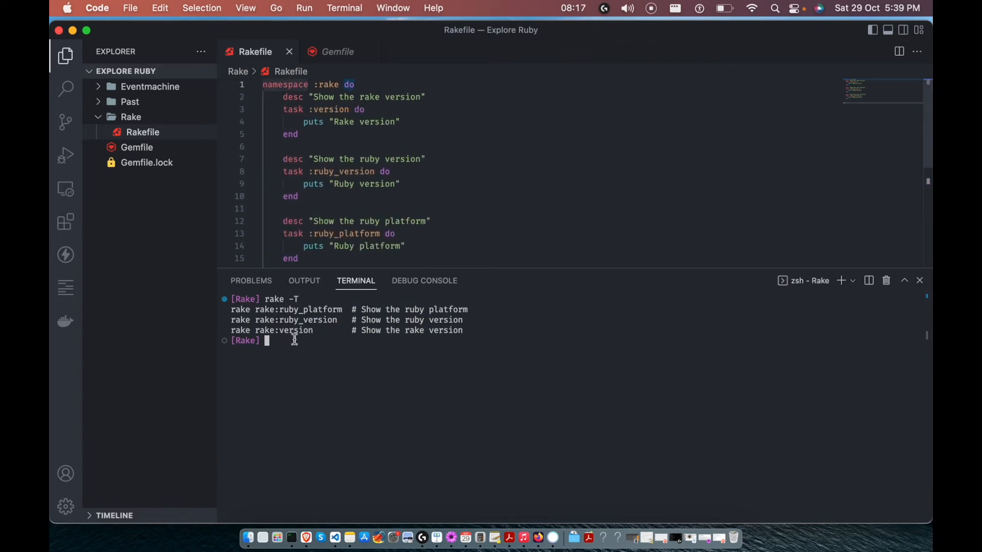
{"action": "type", "text": "rake"}
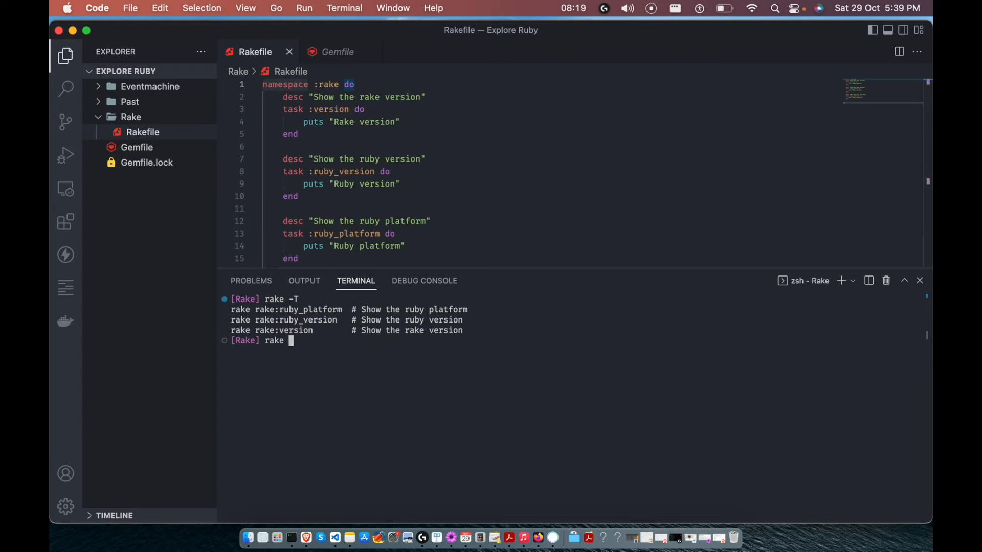
{"action": "type", "text": "rake:version"}
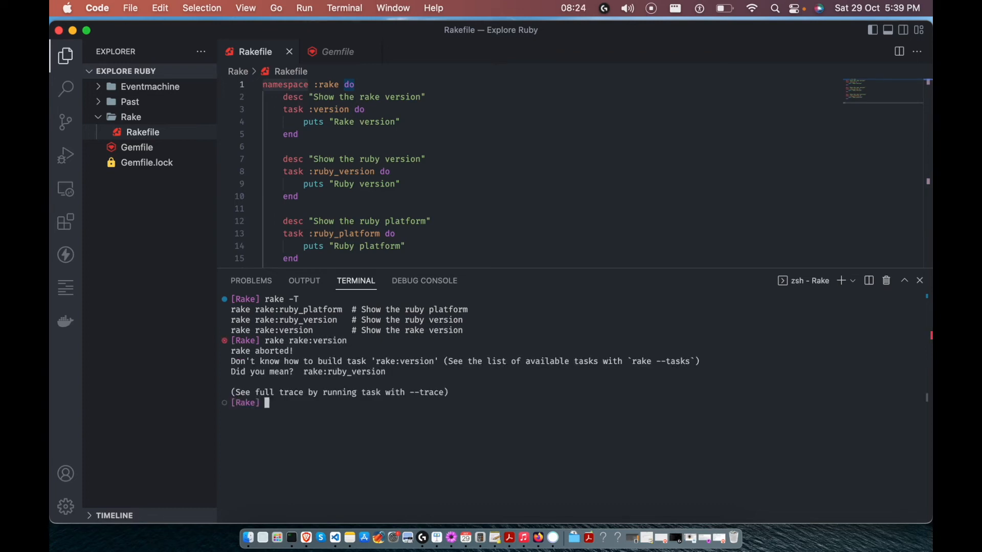
{"action": "type", "text": "rake rake:version"}
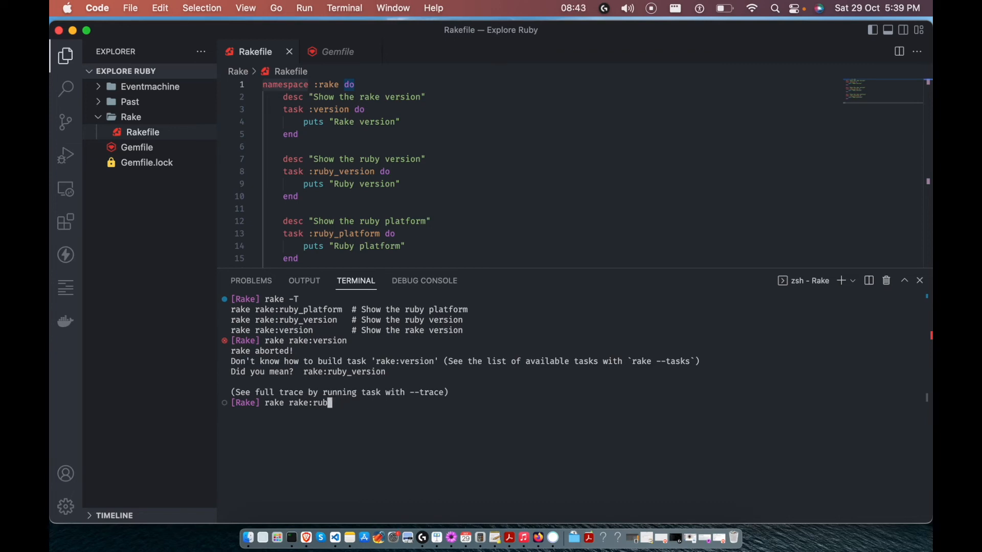
Step: Run rake rake:ruby_version and rake rake:ruby_platform, which aborts as an unknown task
{"action": "type", "text": "y_version"}
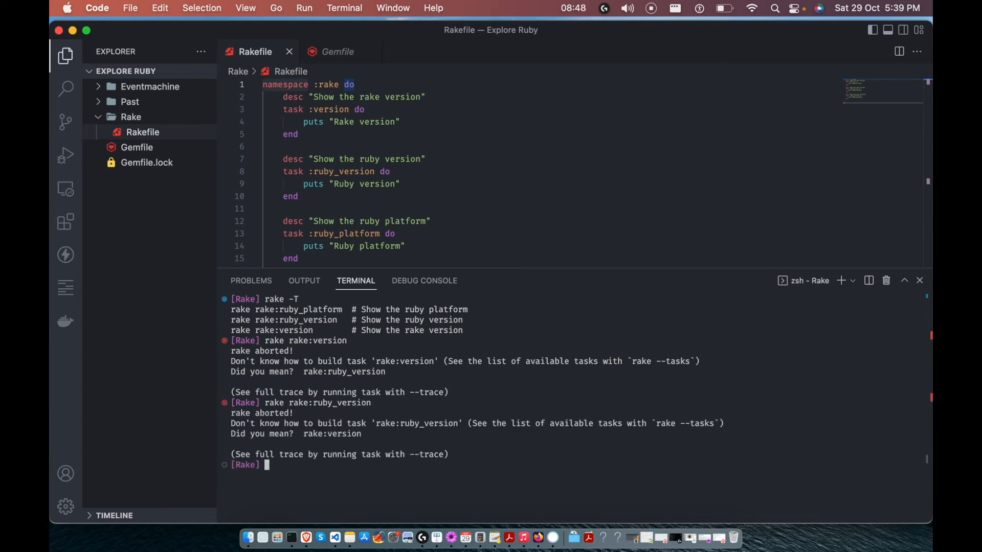
{"action": "type", "text": "rake i"}
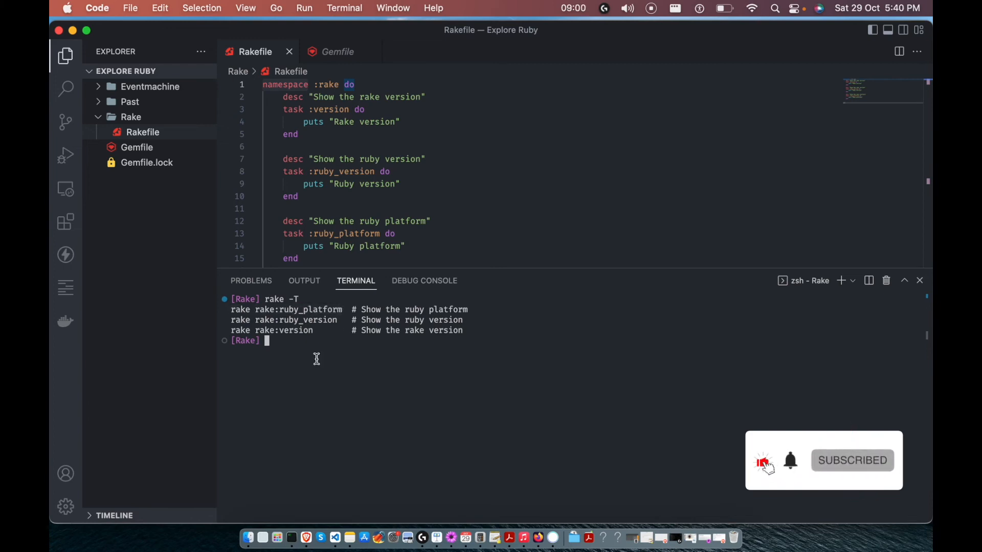
{"action": "type", "text": "rake rake:ruby_platform"}
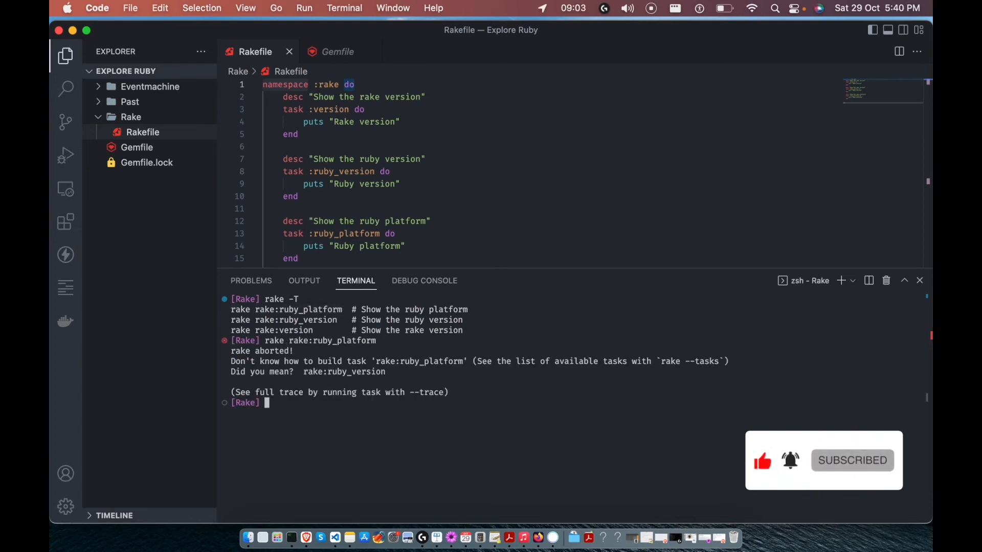
{"action": "scroll", "scroll_direction": "down", "scroll_amount": 3}
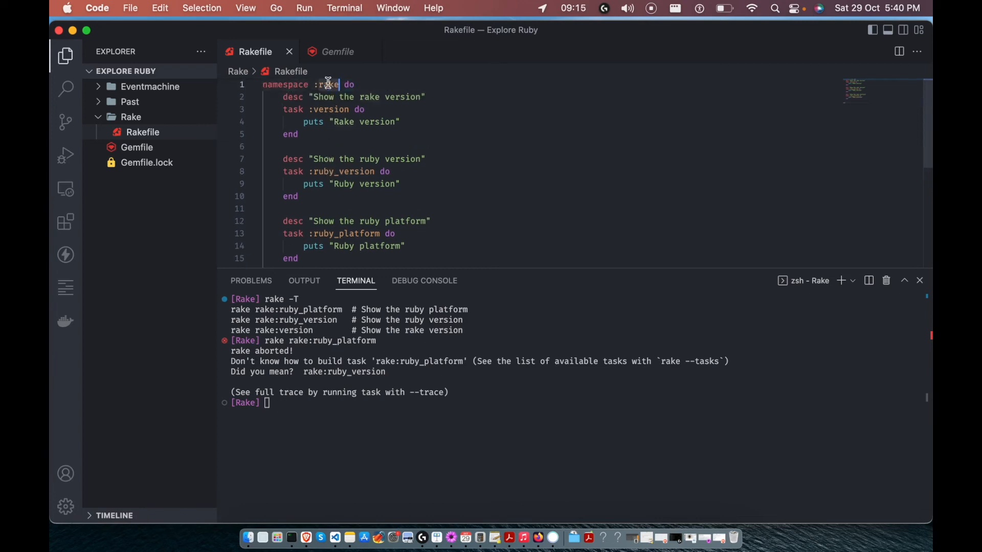
Step: Rename the namespace to joe and list its tasks with rake -T
{"action": "type", "text": "j"}
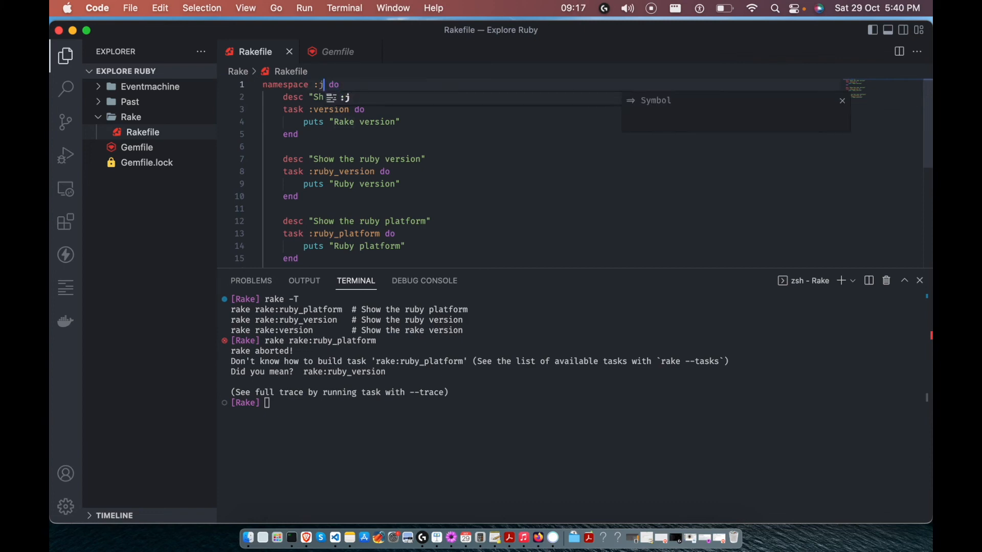
{"action": "type", "text": "oe"}
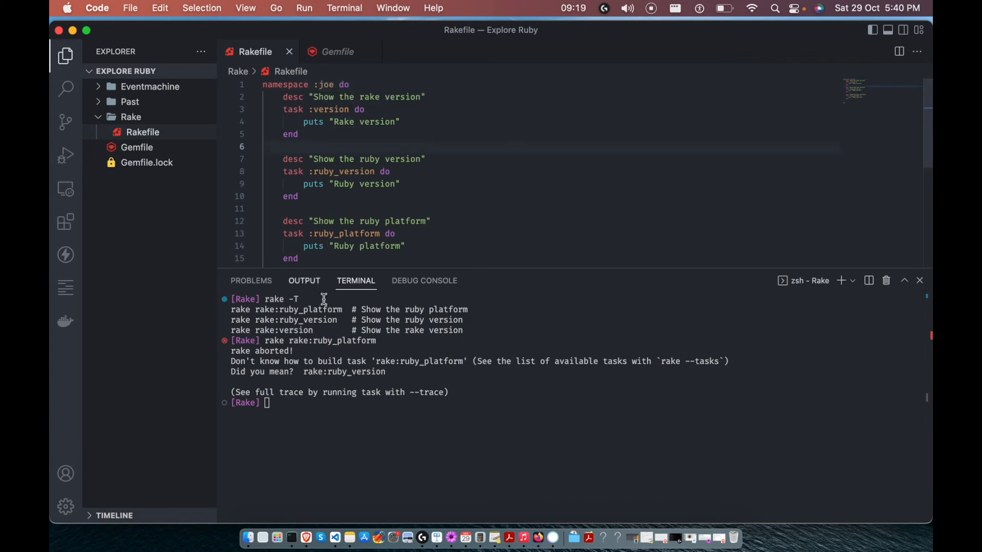
{"action": "type", "text": "rake -T"}
{"action": "type", "text": "rake joe:version"}
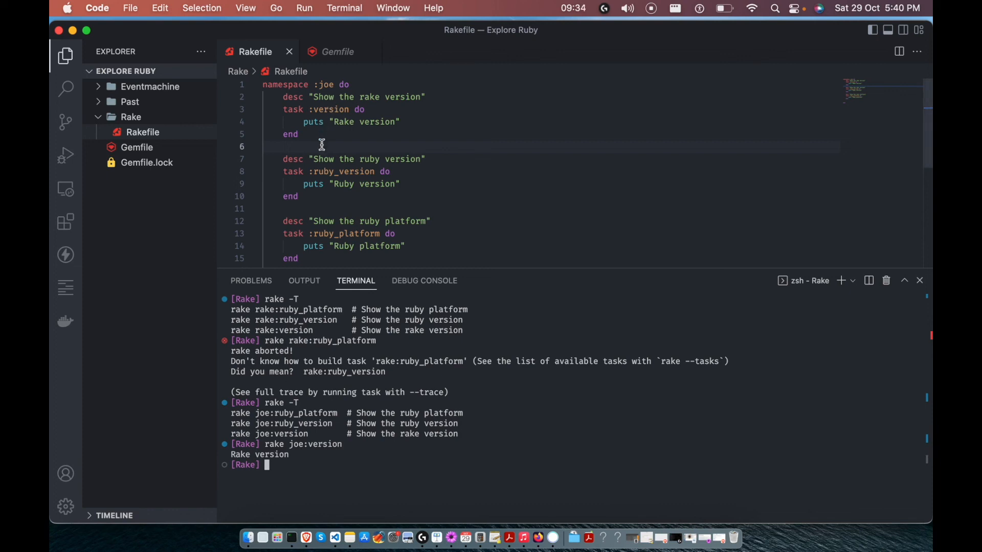
{"action": "mouse_move", "coordinate": [322, 93]}
{"action": "type", "text": "ls"}
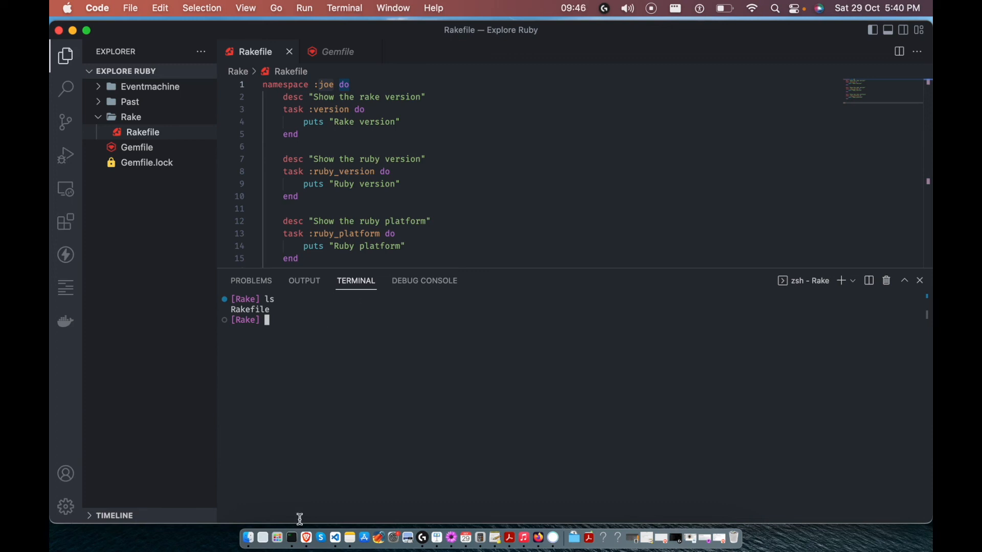
Step: Switch to Firefox and scroll the ruby/rake README down to its Resources links
{"action": "left_click", "coordinate": [542, 538]}
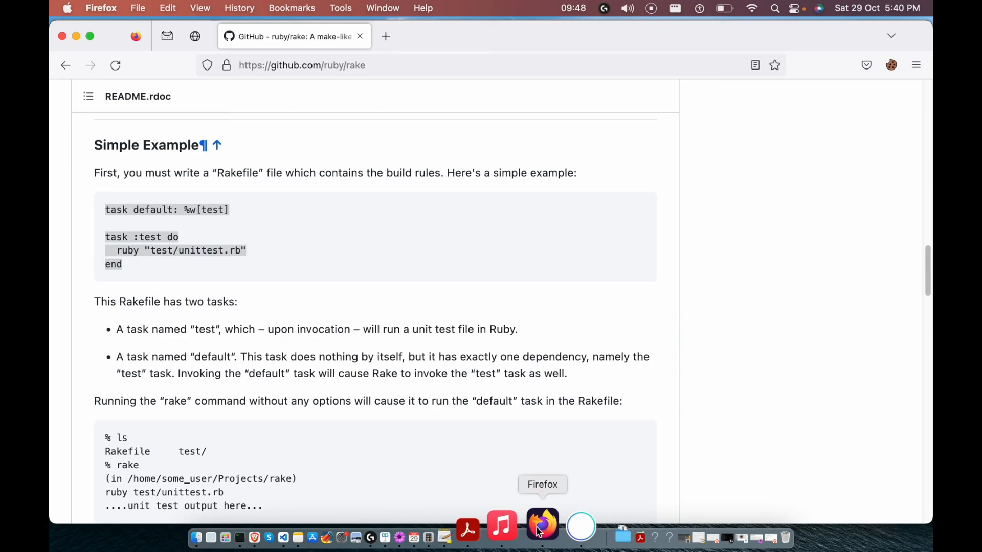
{"action": "scroll", "scroll_direction": "down", "scroll_amount": 3}
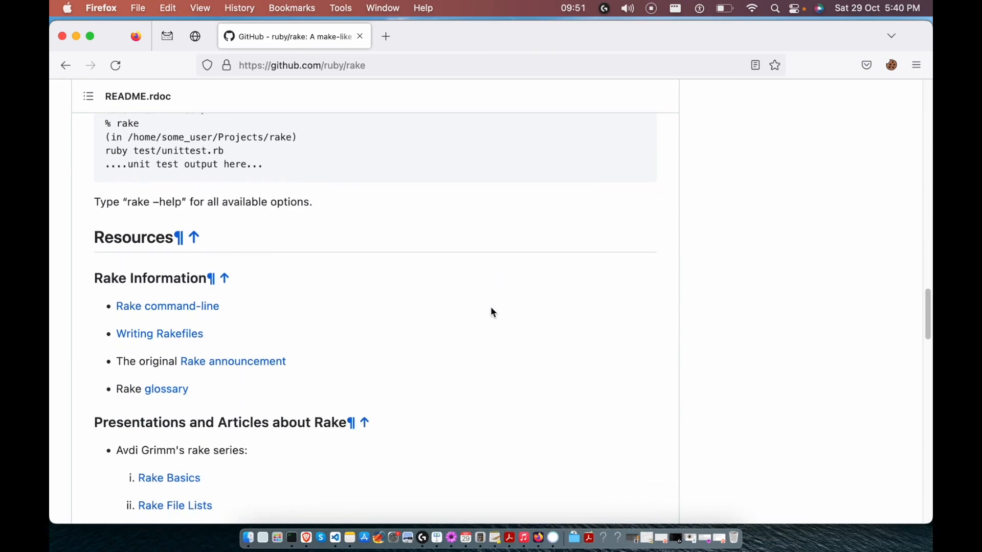
{"action": "scroll", "scroll_direction": "down", "scroll_amount": 3}
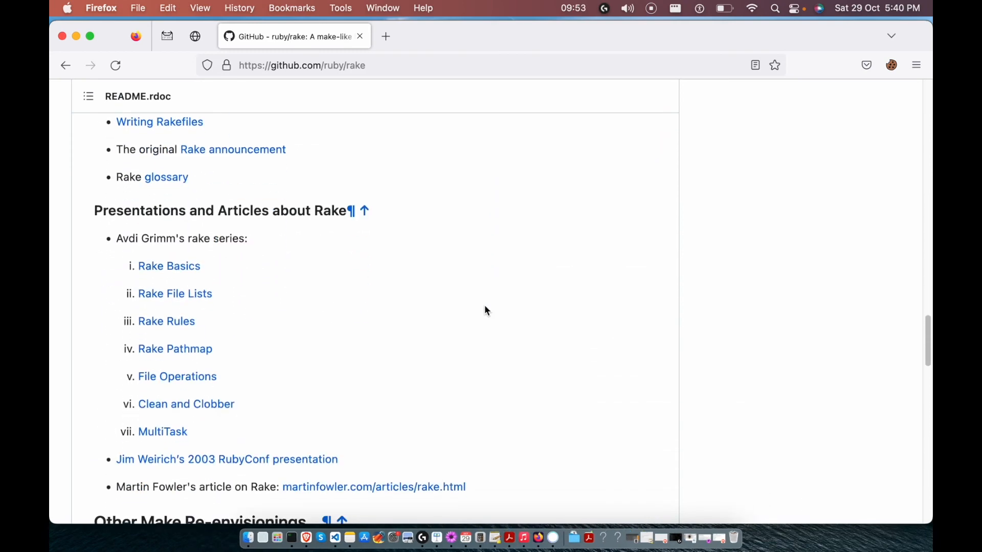